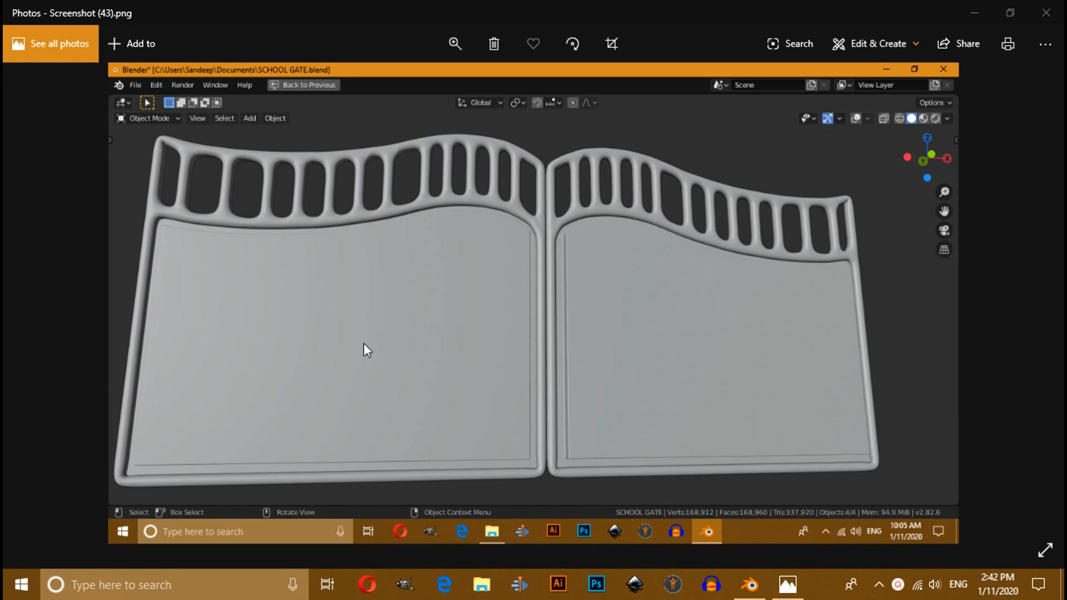
{"action": "mouse_move", "coordinate": [229, 290]}
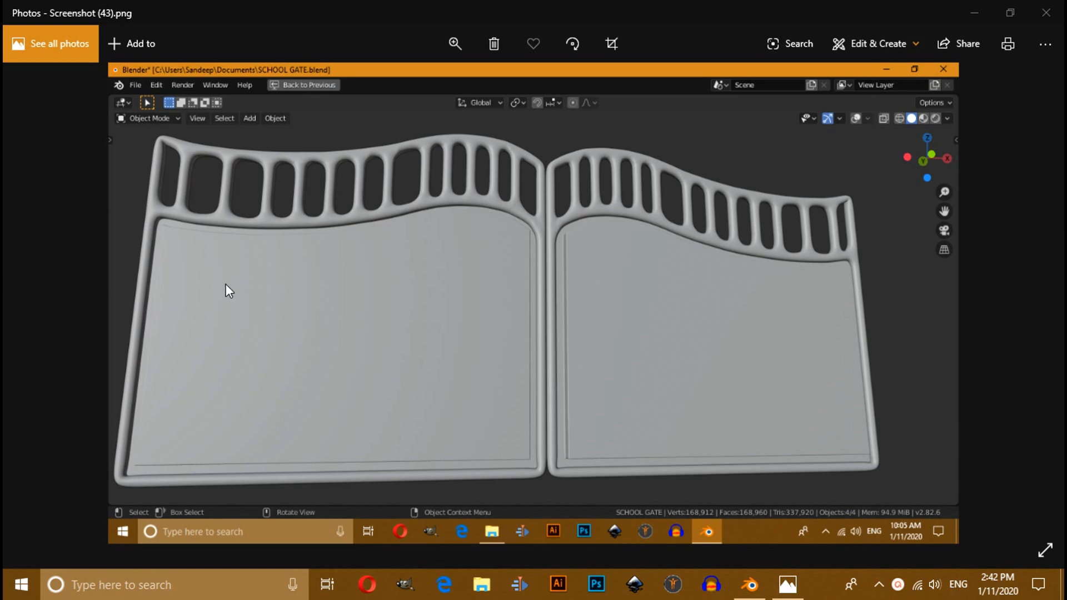
{"action": "mouse_move", "coordinate": [392, 257]}
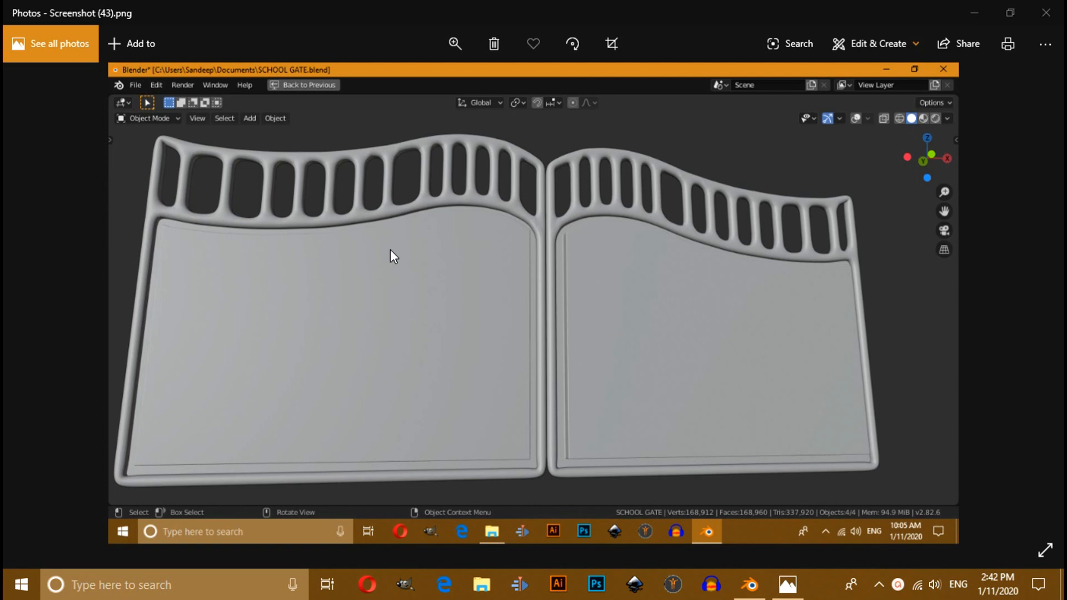
{"action": "mouse_move", "coordinate": [369, 250]}
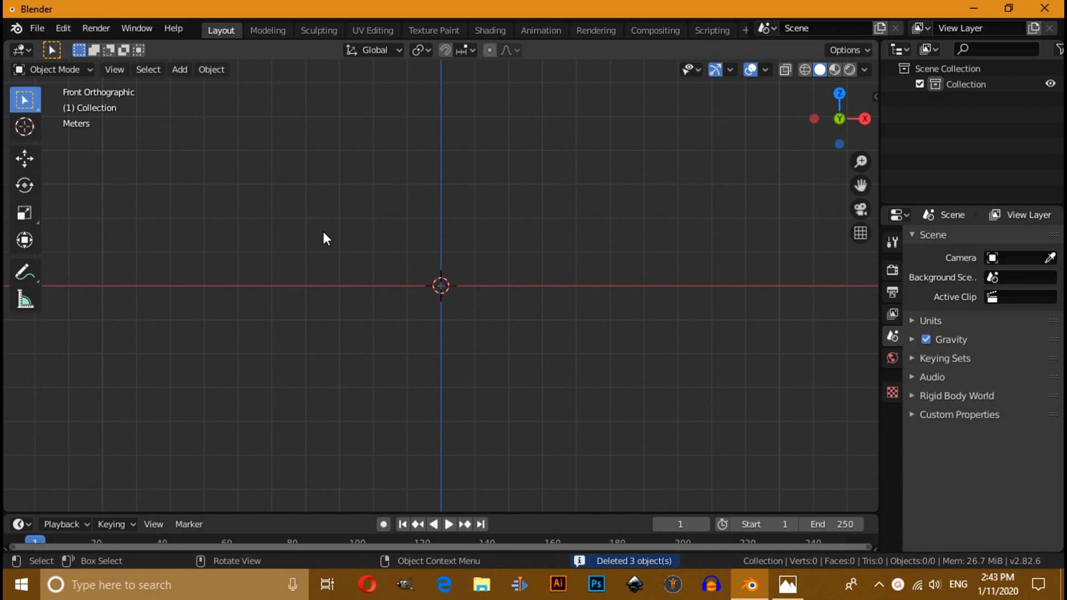
- Add a Bezier curve and rotate it 90 degrees on X to stand upright
{"action": "left_click", "coordinate": [179, 69]}
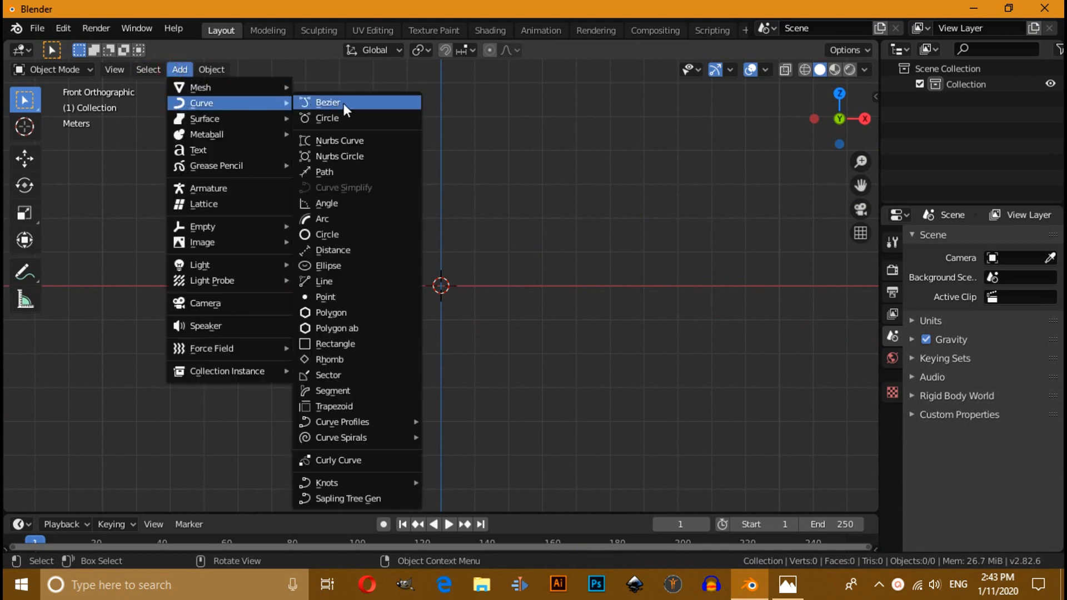
{"action": "left_click", "coordinate": [329, 103]}
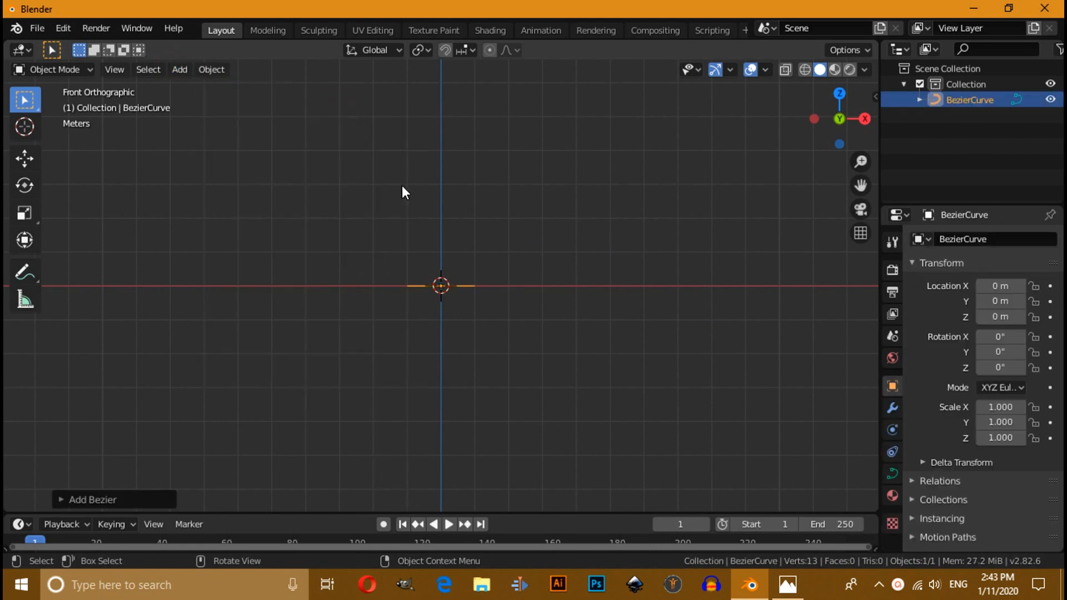
{"action": "key", "text": "r"}
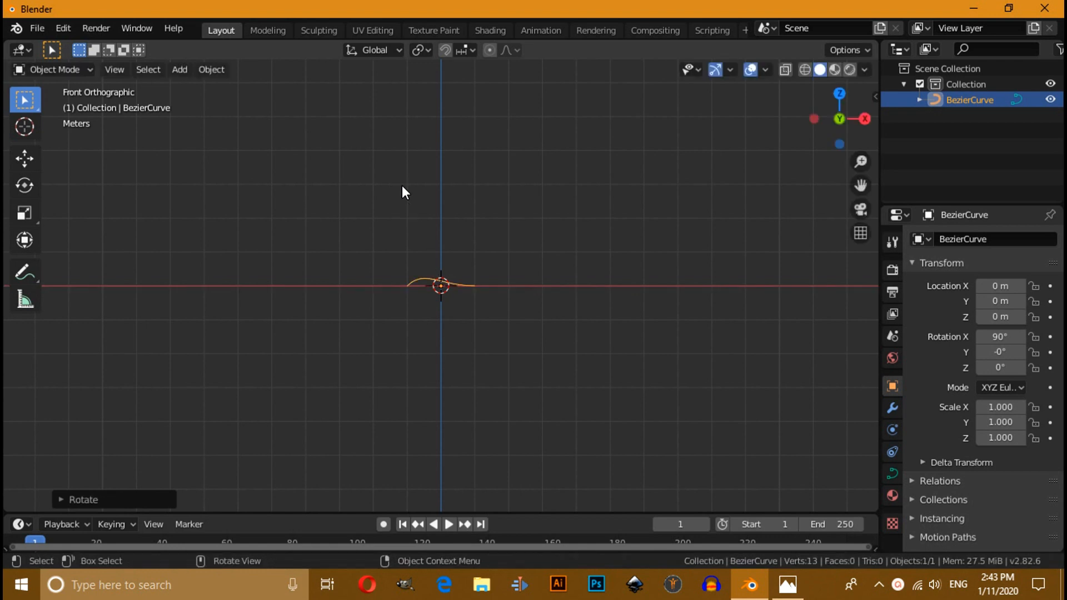
{"action": "mouse_move", "coordinate": [468, 311]}
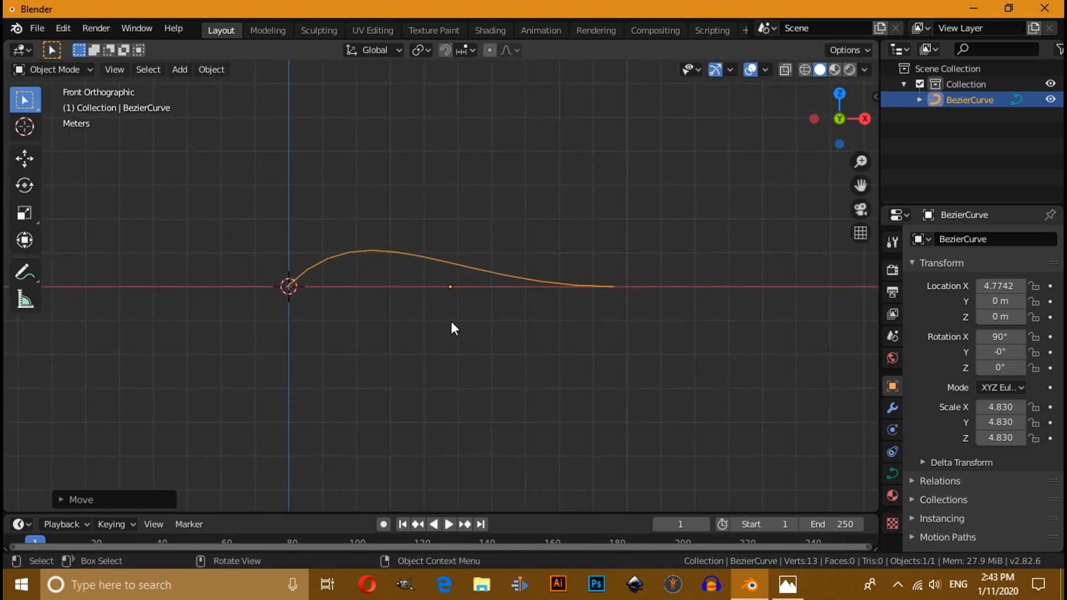
- Duplicate all curve points in Edit Mode and place the copy above the original wave
{"action": "key", "text": "Tab"}
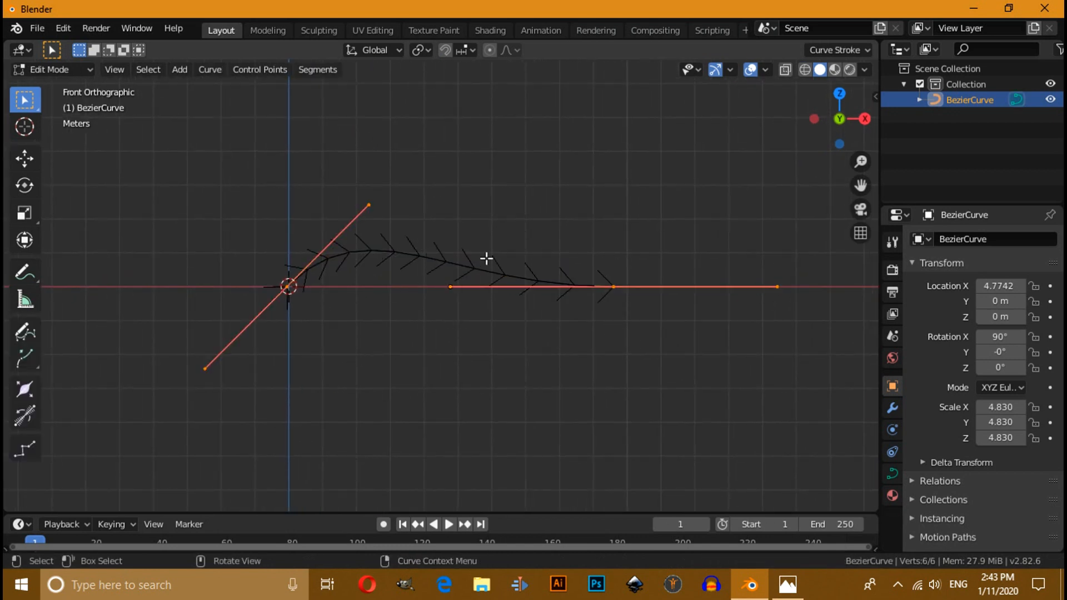
{"action": "mouse_move", "coordinate": [475, 346]}
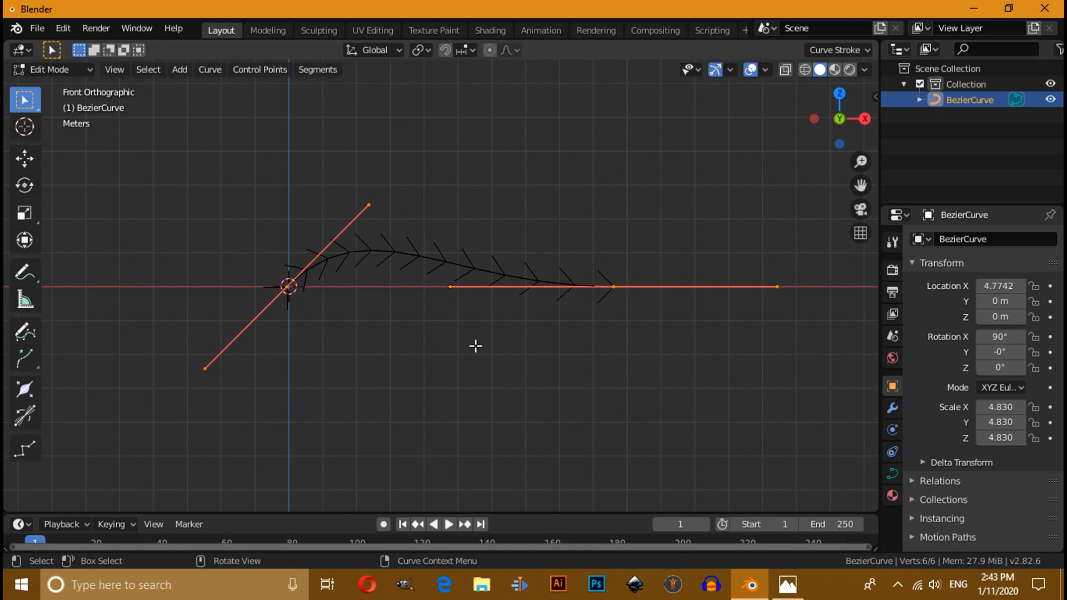
{"action": "mouse_move", "coordinate": [362, 372]}
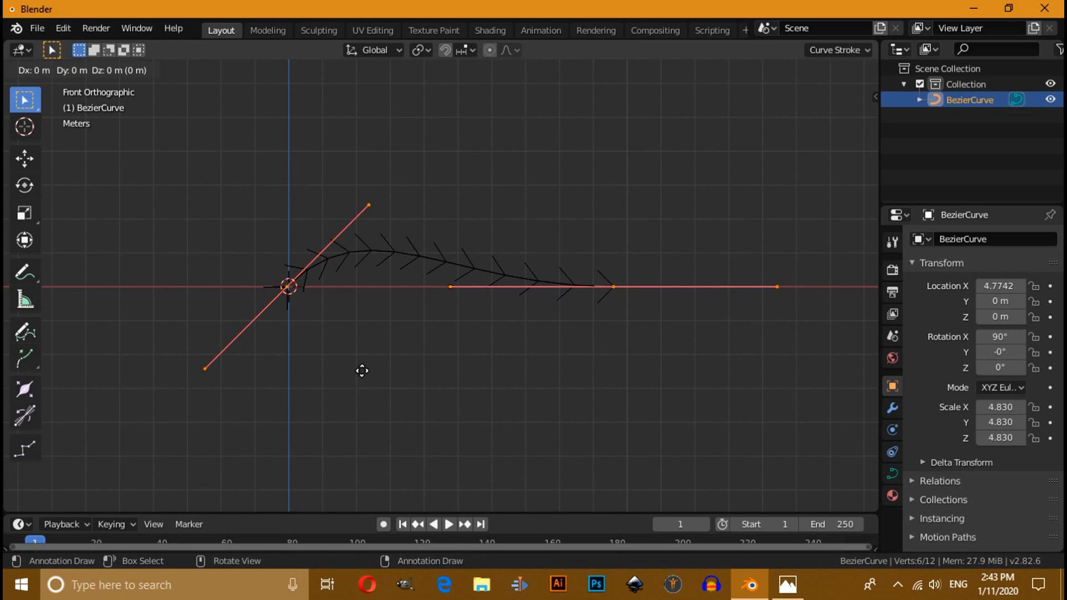
{"action": "left_click_drag", "start_coordinate": [362, 371], "coordinate": [374, 320]}
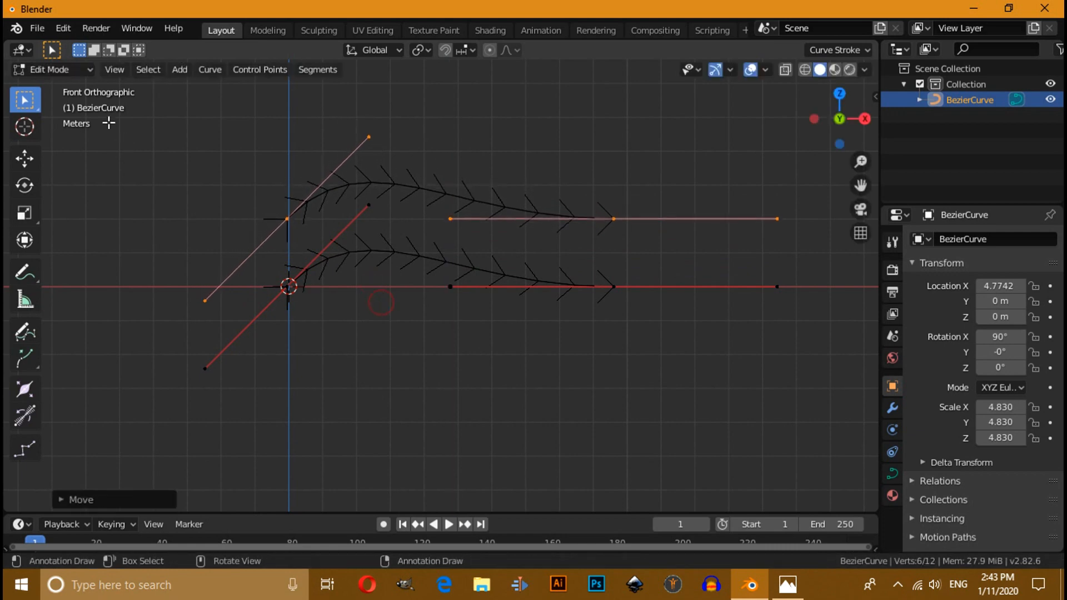
{"action": "key", "text": "Tab"}
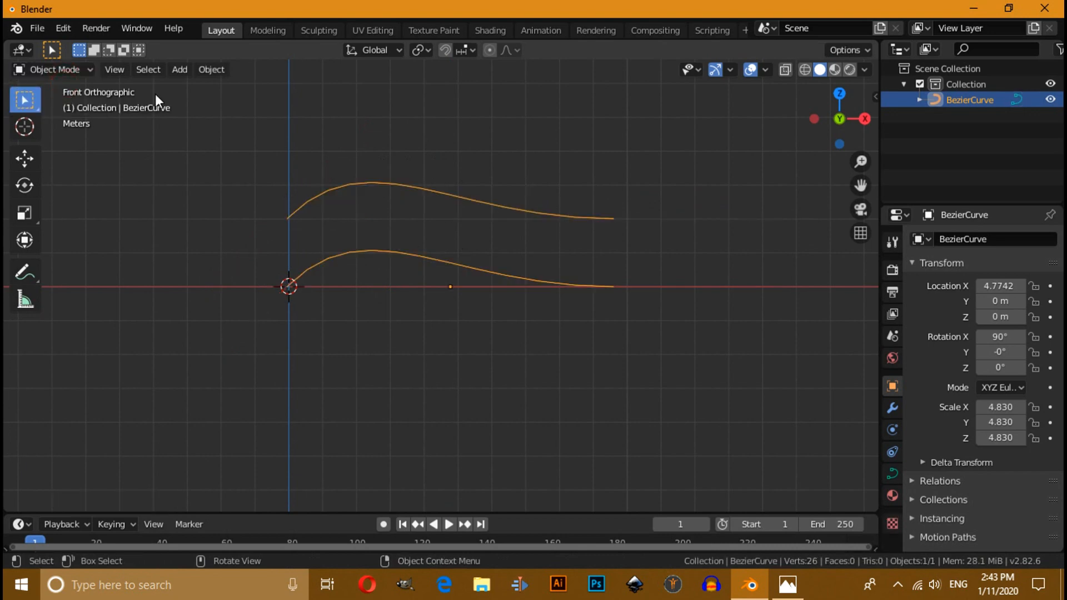
- Convert the curve to a mesh and enter Edit Mode on its vertices
{"action": "left_click", "coordinate": [211, 69]}
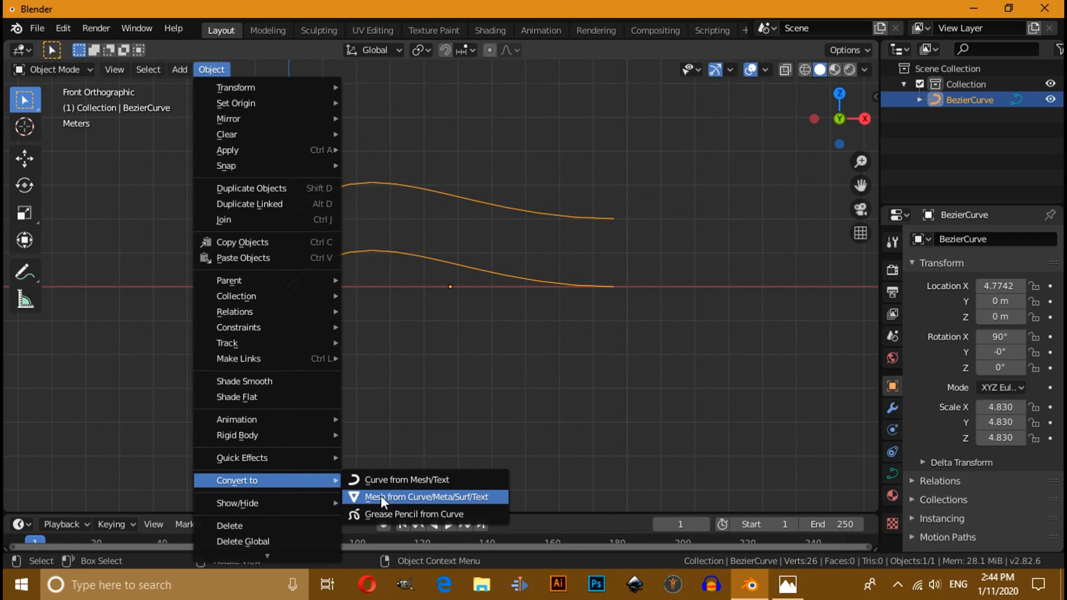
{"action": "left_click", "coordinate": [426, 497]}
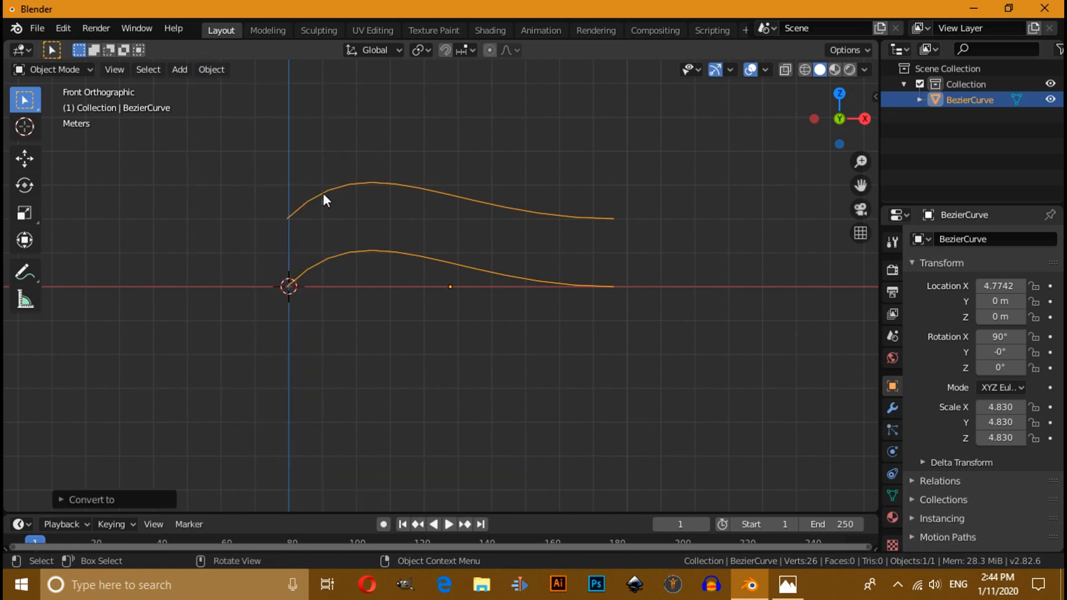
{"action": "left_click", "coordinate": [51, 69]}
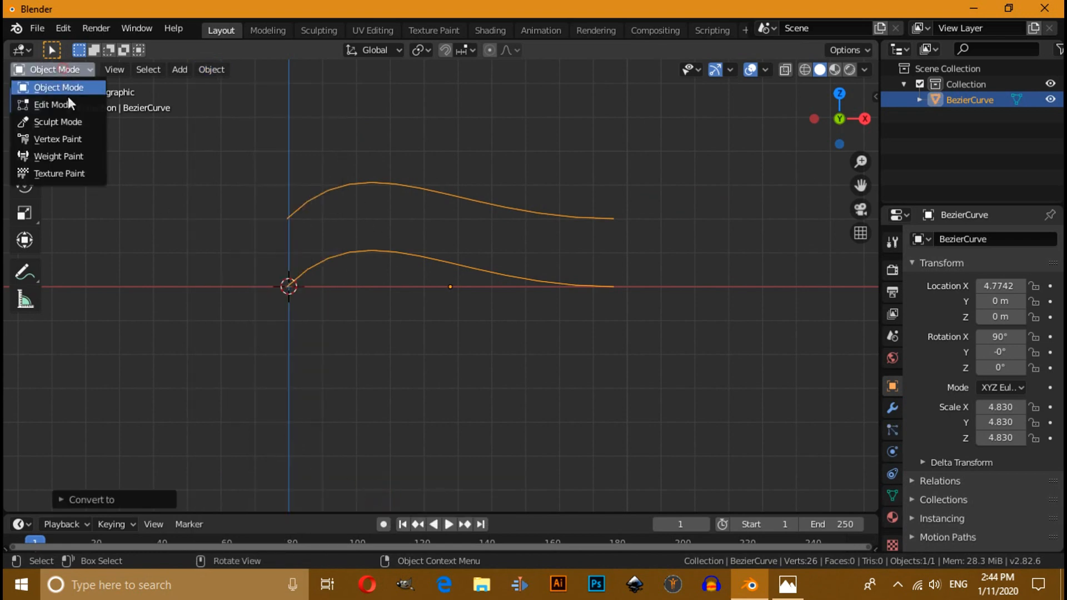
{"action": "left_click", "coordinate": [51, 104]}
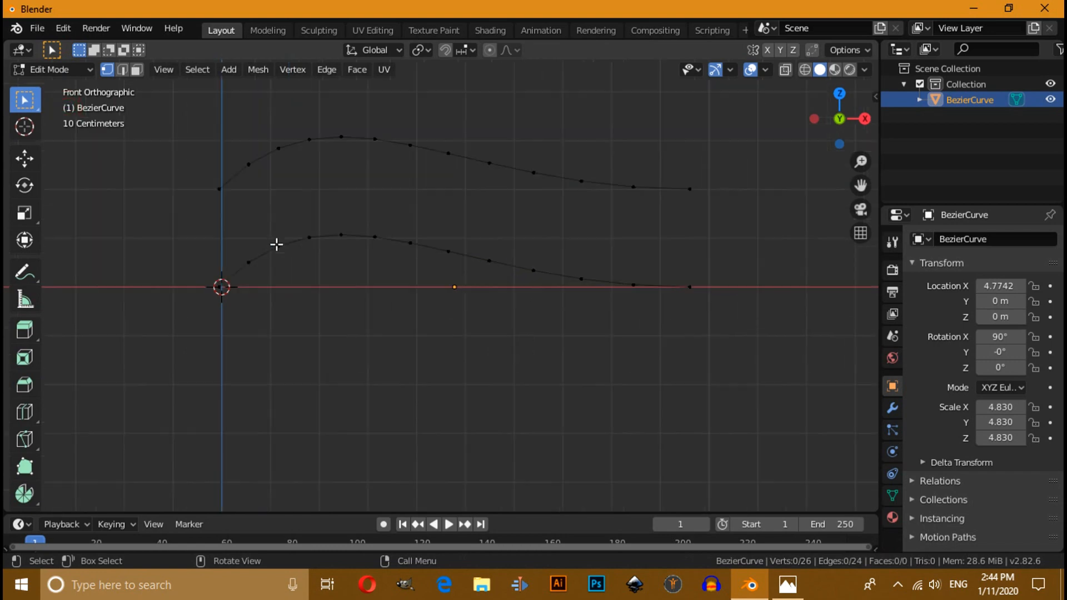
- Select matching vertex pairs of the two waves and join them with vertical edges
{"action": "left_click_drag", "start_coordinate": [182, 146], "coordinate": [216, 250]}
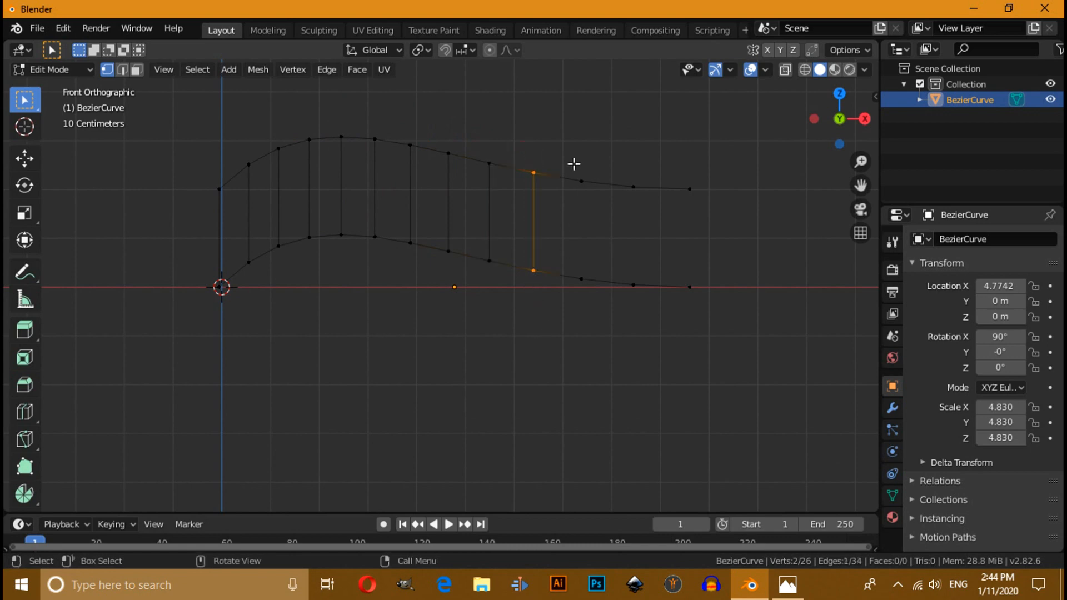
{"action": "left_click_drag", "start_coordinate": [610, 151], "coordinate": [641, 337]}
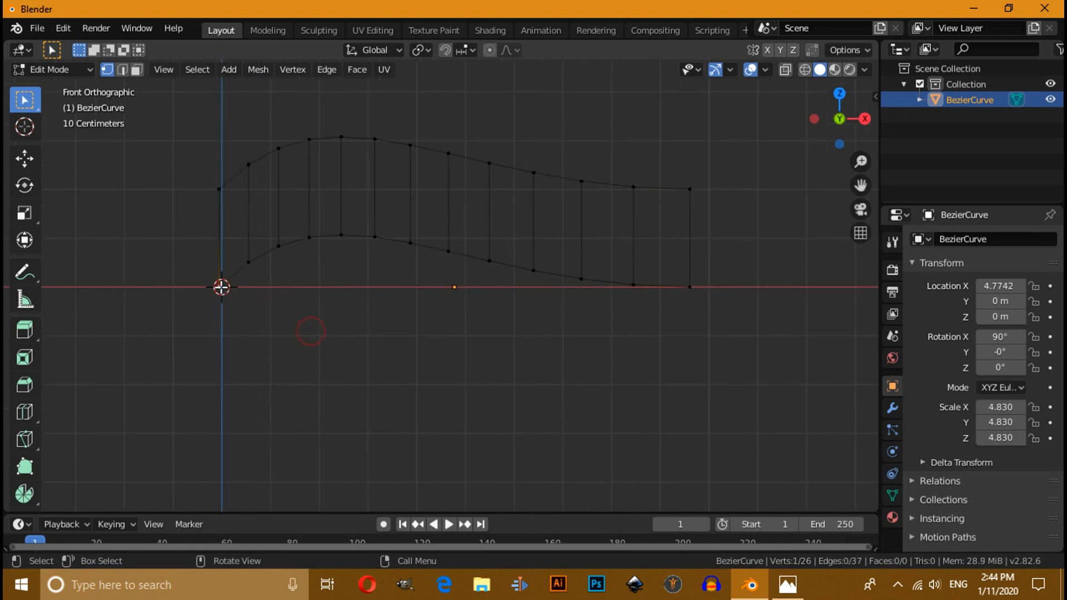
- Extrude the lower wave's end vertices down and level them at one height with S Z 0
{"action": "left_click", "coordinate": [688, 287]}
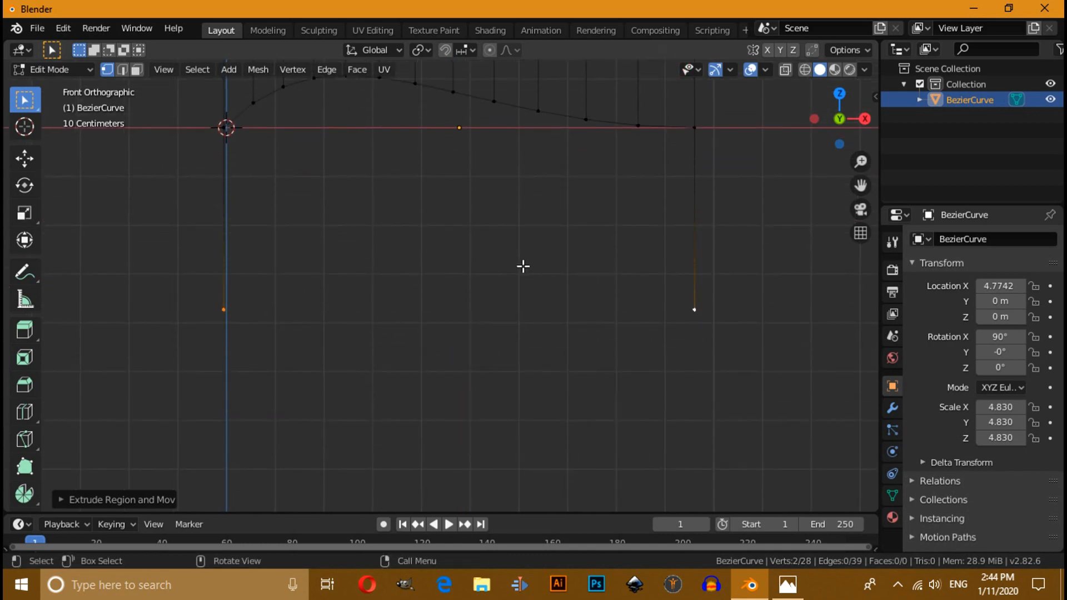
{"action": "mouse_move", "coordinate": [489, 320]}
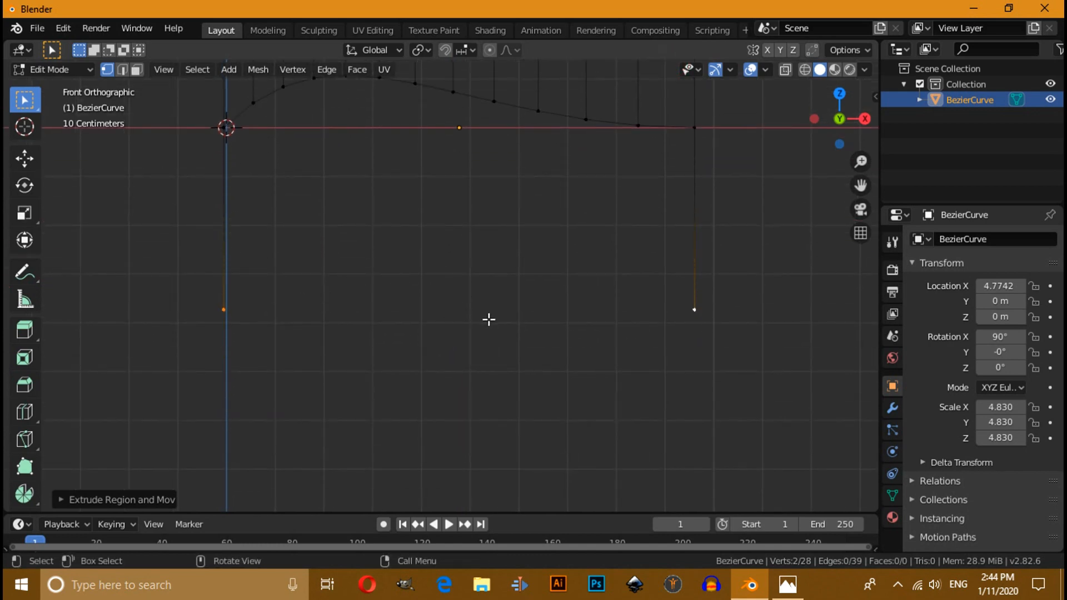
{"action": "mouse_move", "coordinate": [545, 337]}
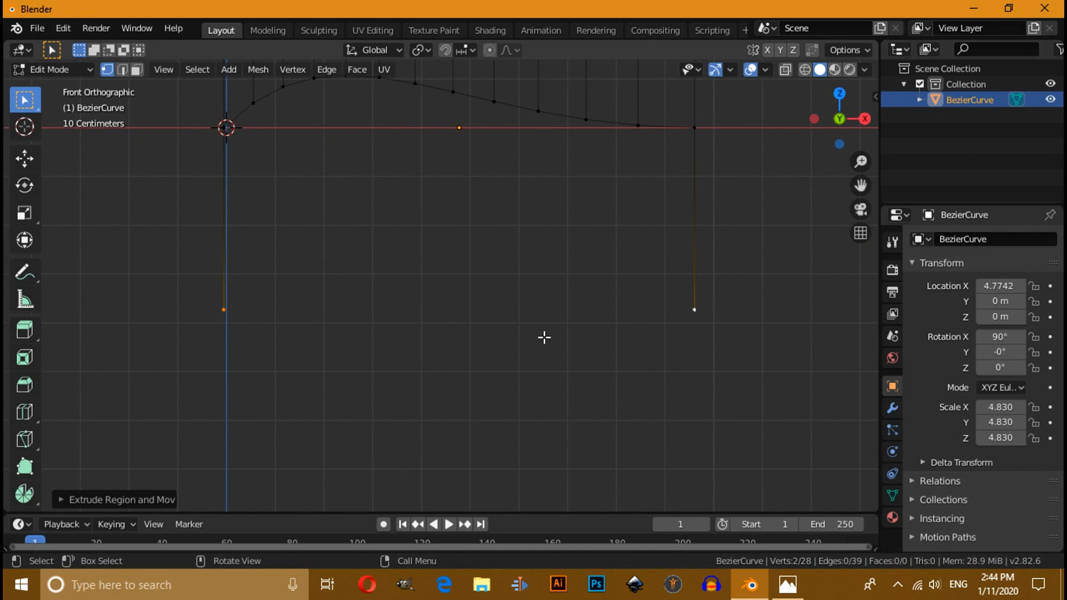
{"action": "key", "text": "s"}
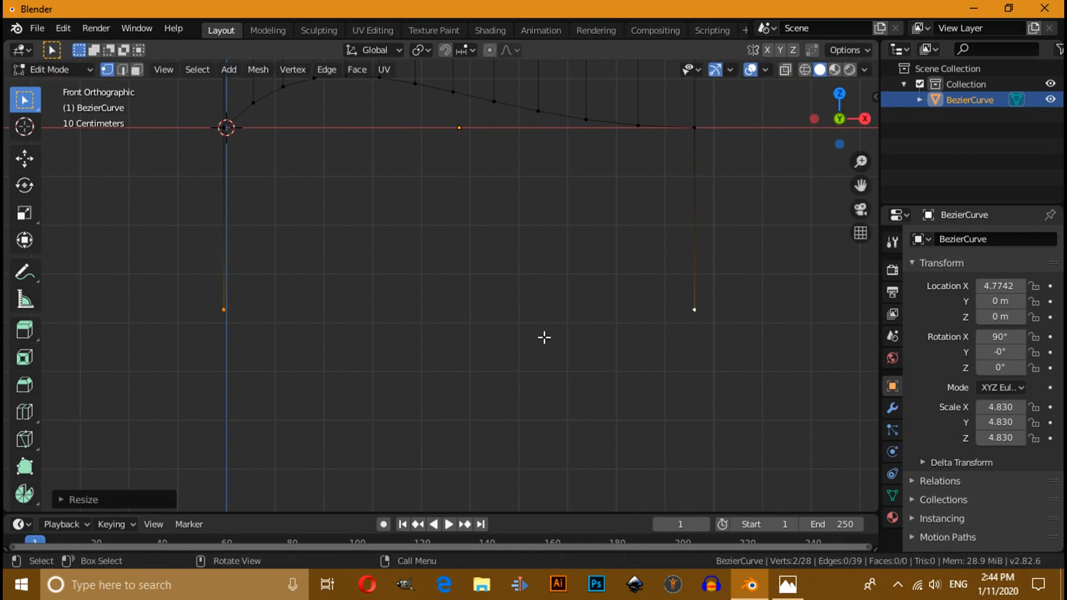
{"action": "mouse_move", "coordinate": [529, 313]}
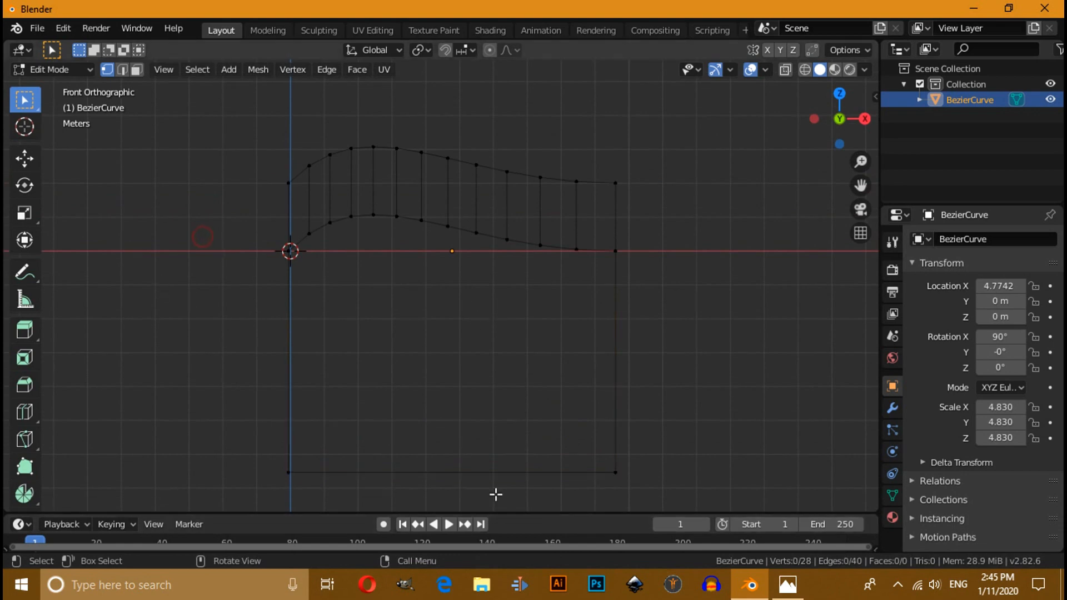
{"action": "mouse_move", "coordinate": [345, 379]}
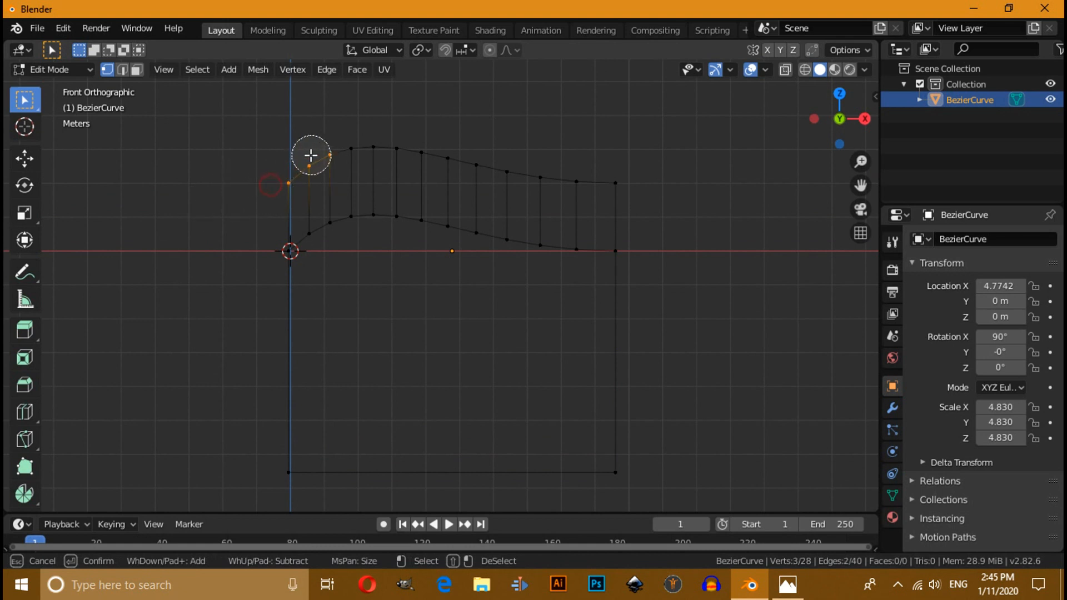
- Select the upper wave's vertices and hide them along with the bars
{"action": "left_click_drag", "start_coordinate": [310, 156], "coordinate": [537, 175]}
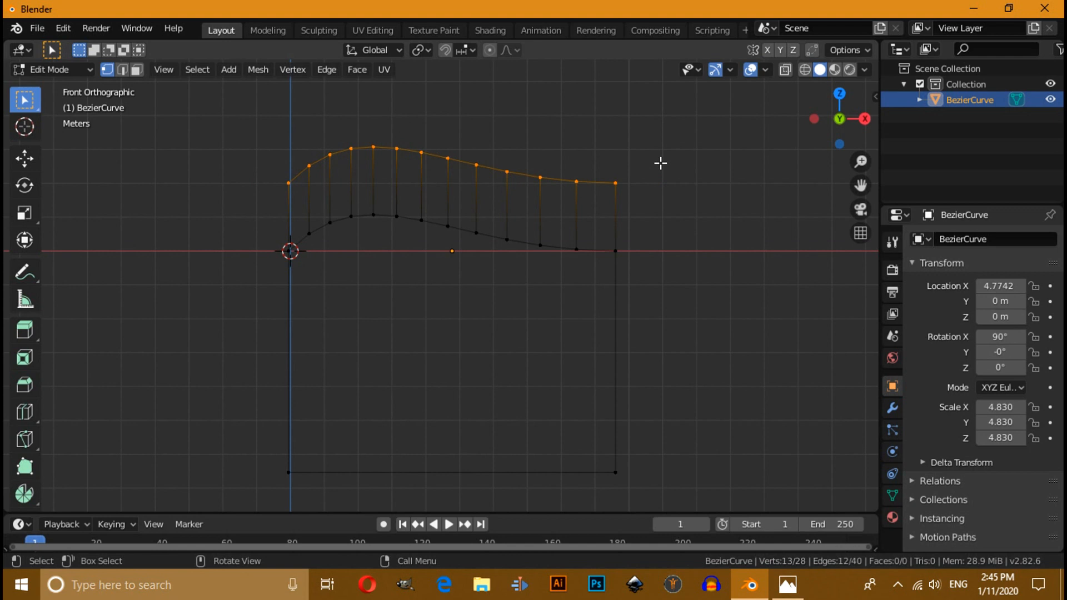
{"action": "key", "text": "h"}
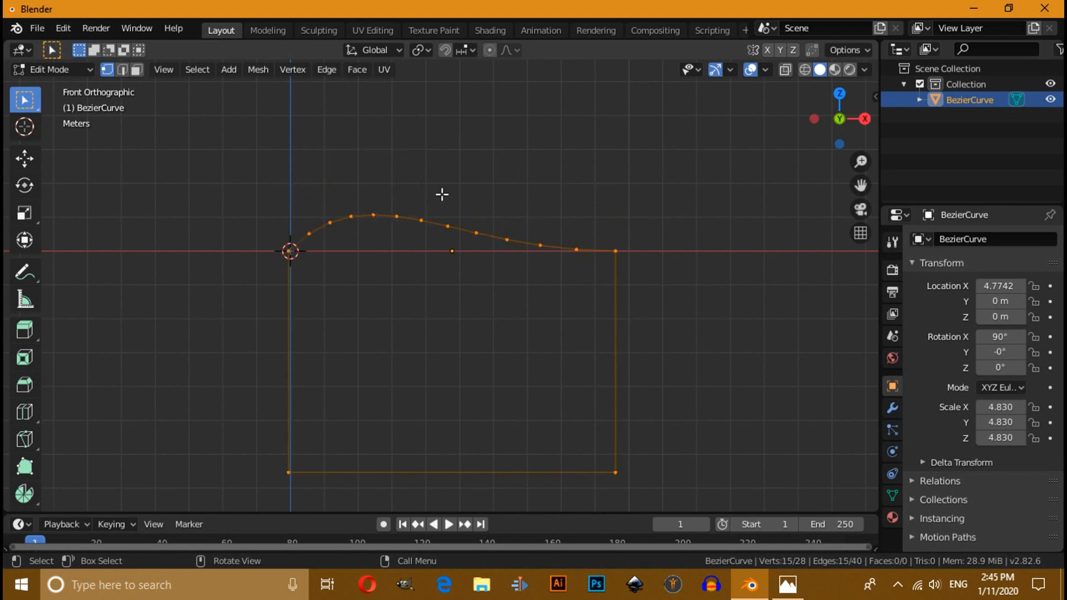
{"action": "mouse_move", "coordinate": [620, 293]}
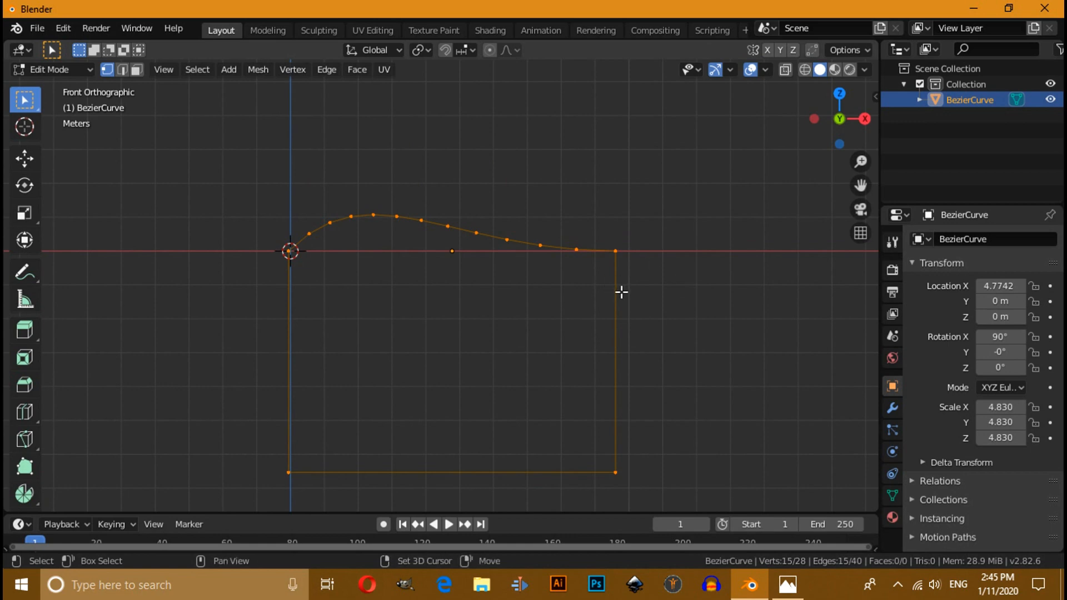
- Duplicate the lower outline and separate it into its own panel object
{"action": "key", "text": "shift+d"}
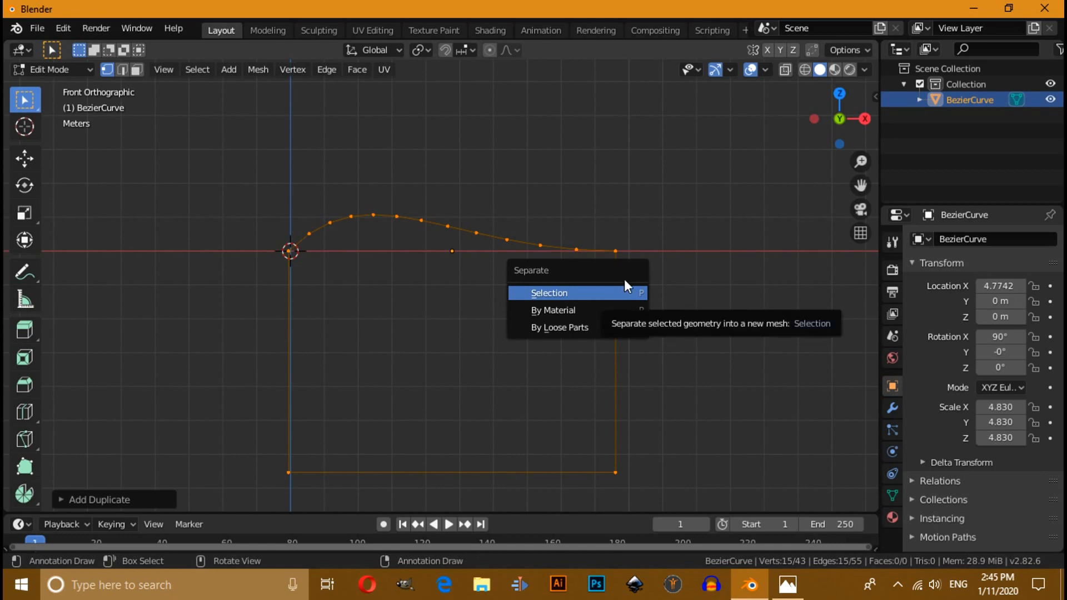
{"action": "left_click", "coordinate": [549, 292]}
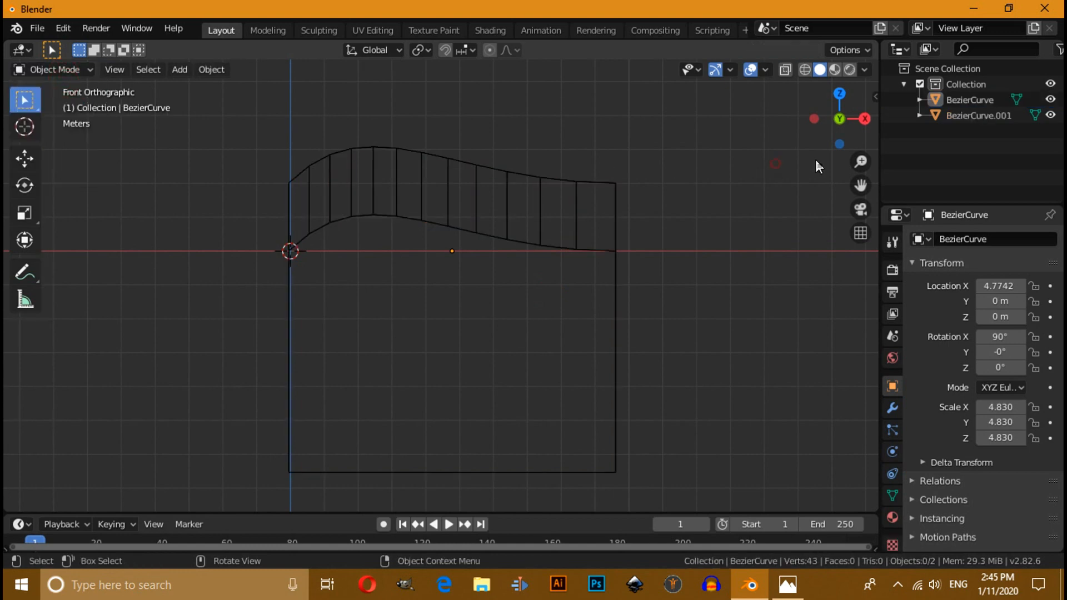
{"action": "left_click", "coordinate": [978, 114]}
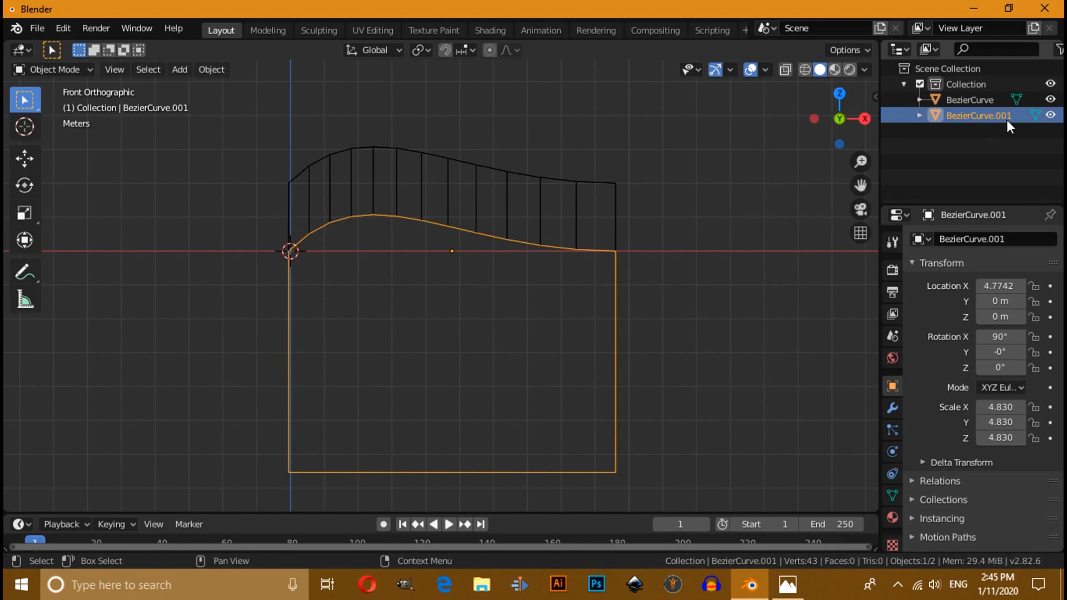
- Fill the panel outline with a face and extrude it for thickness
{"action": "key", "text": "Tab"}
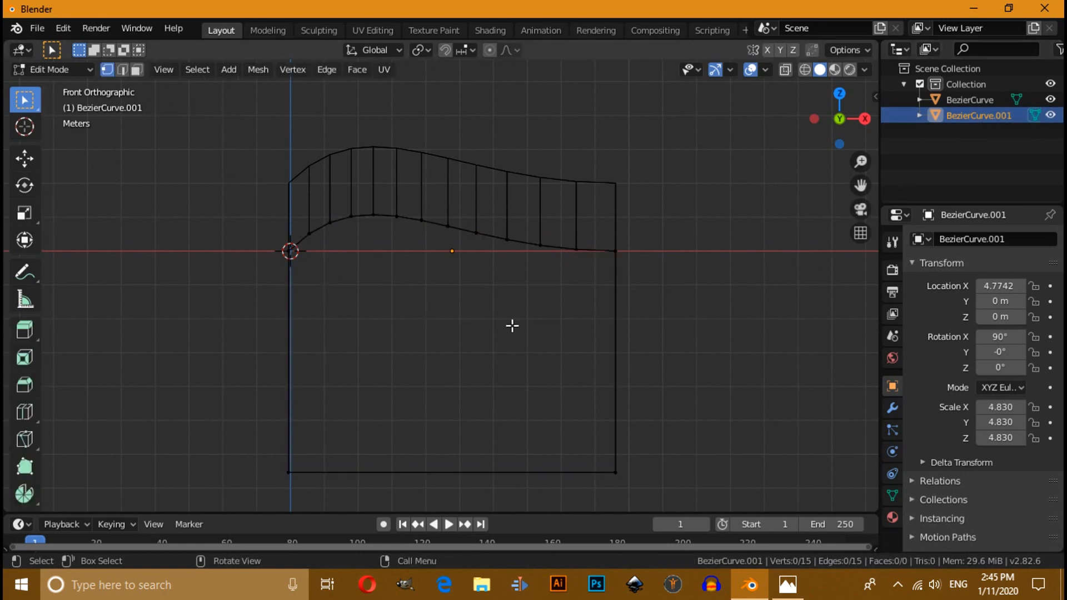
{"action": "key", "text": "a"}
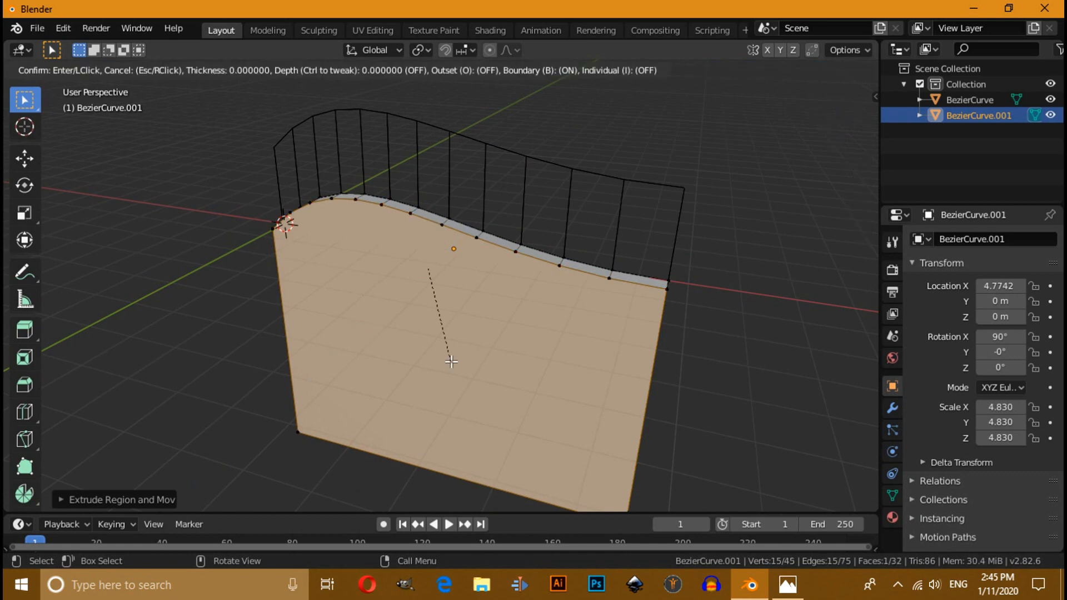
{"action": "mouse_move", "coordinate": [435, 350]}
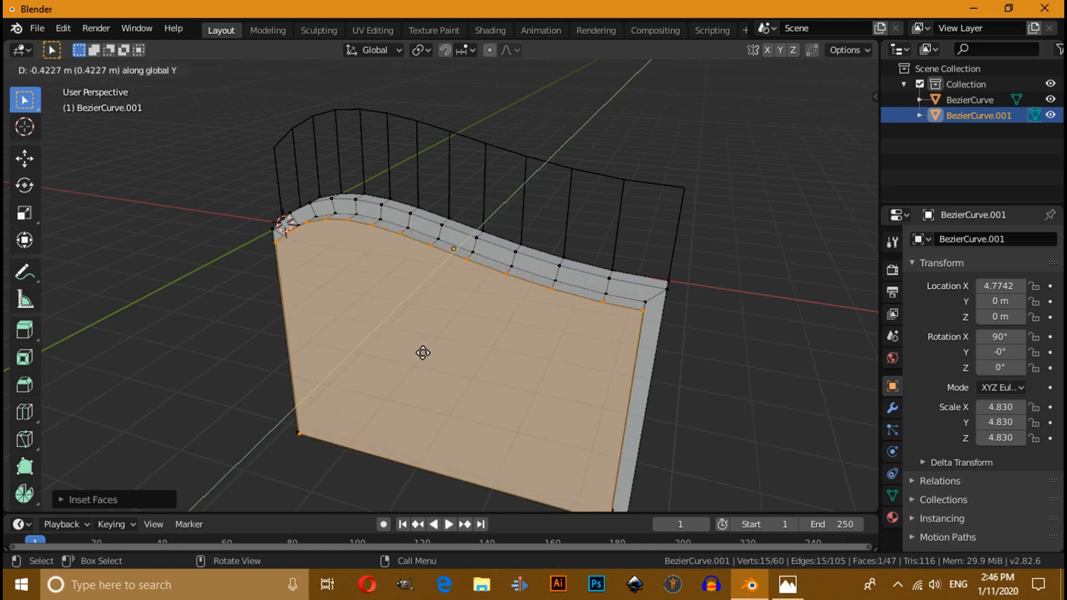
{"action": "key", "text": "Tab"}
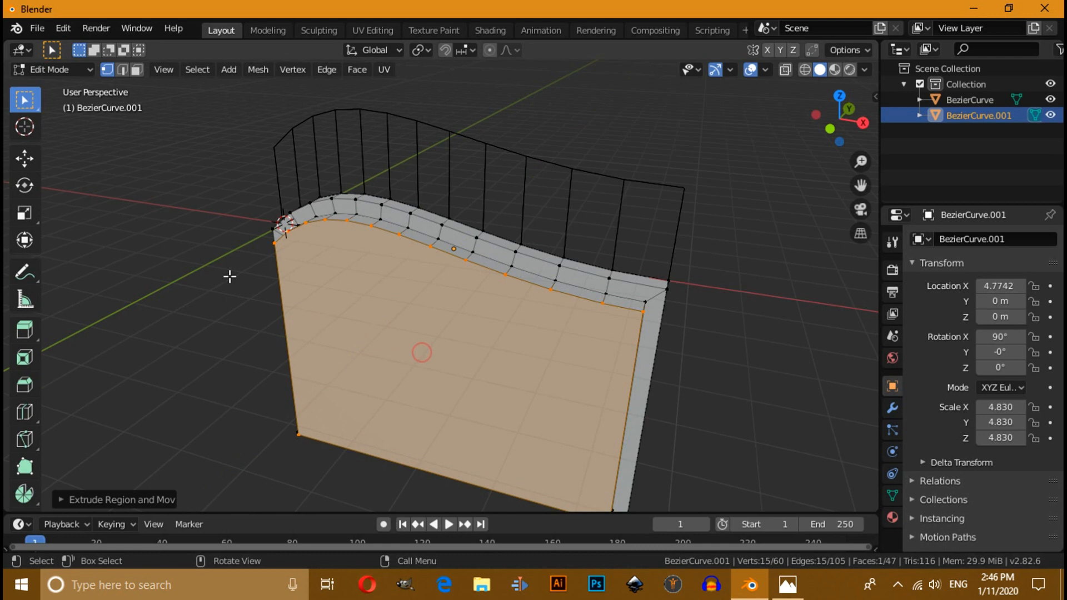
- Add a Skin modifier to the BezierCurve frame object in Object Mode
{"action": "left_click", "coordinate": [48, 69]}
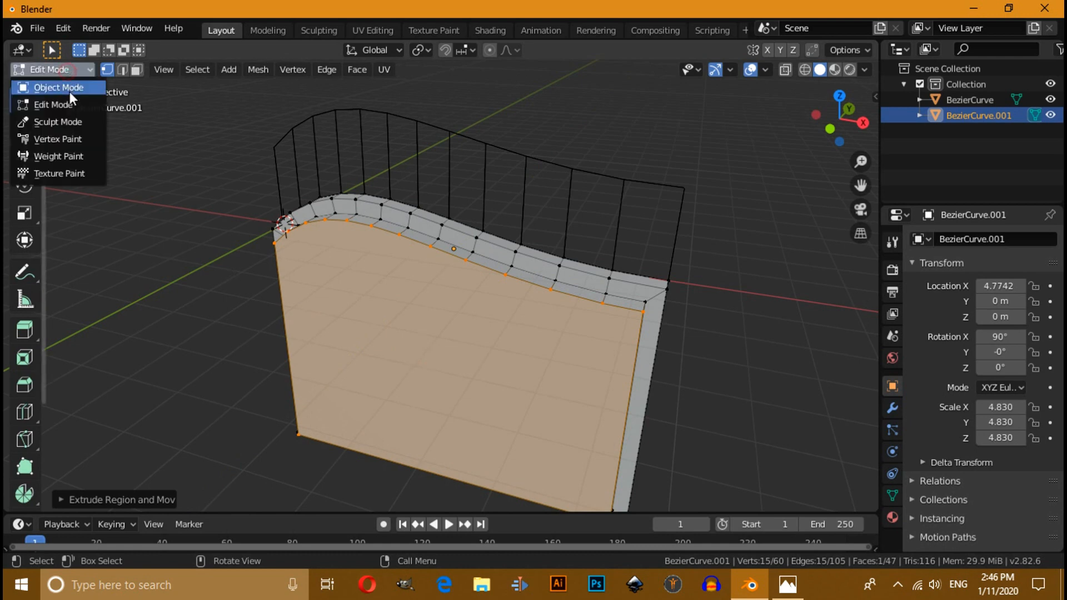
{"action": "left_click", "coordinate": [58, 87]}
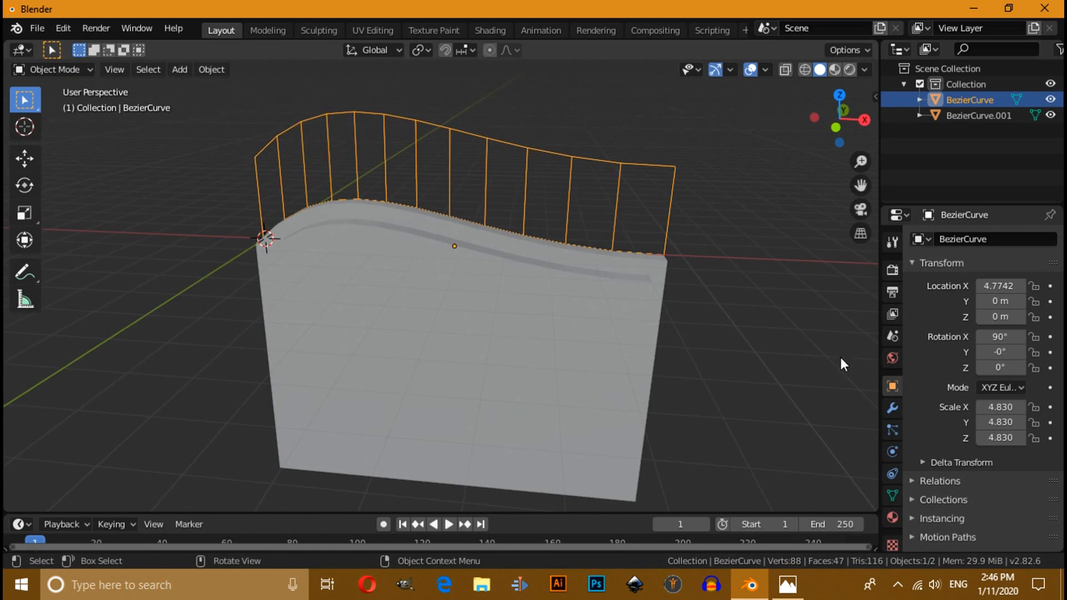
{"action": "left_click", "coordinate": [892, 407]}
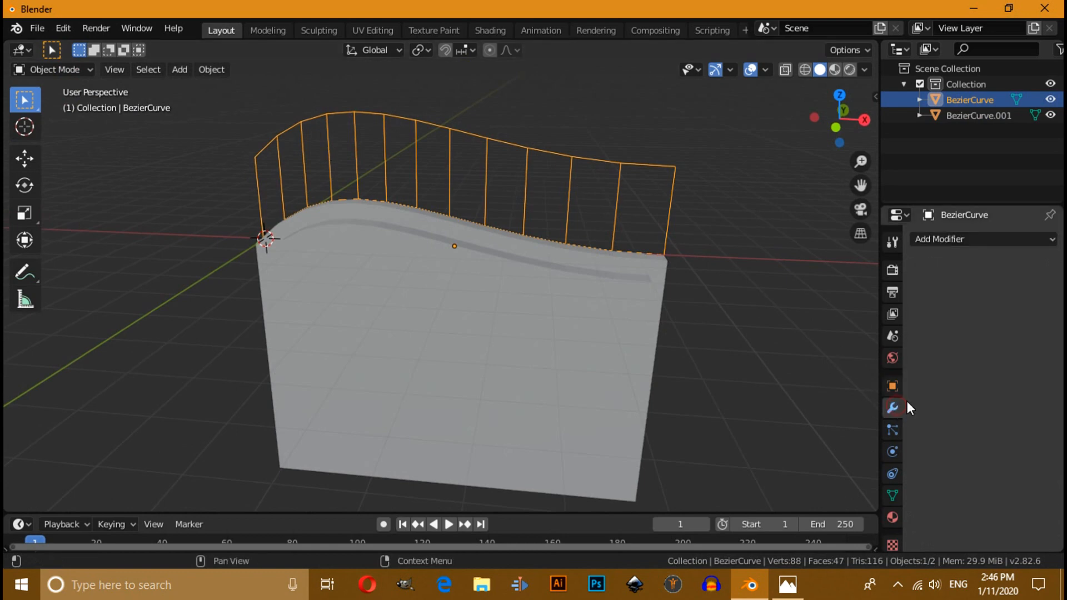
{"action": "left_click", "coordinate": [952, 239]}
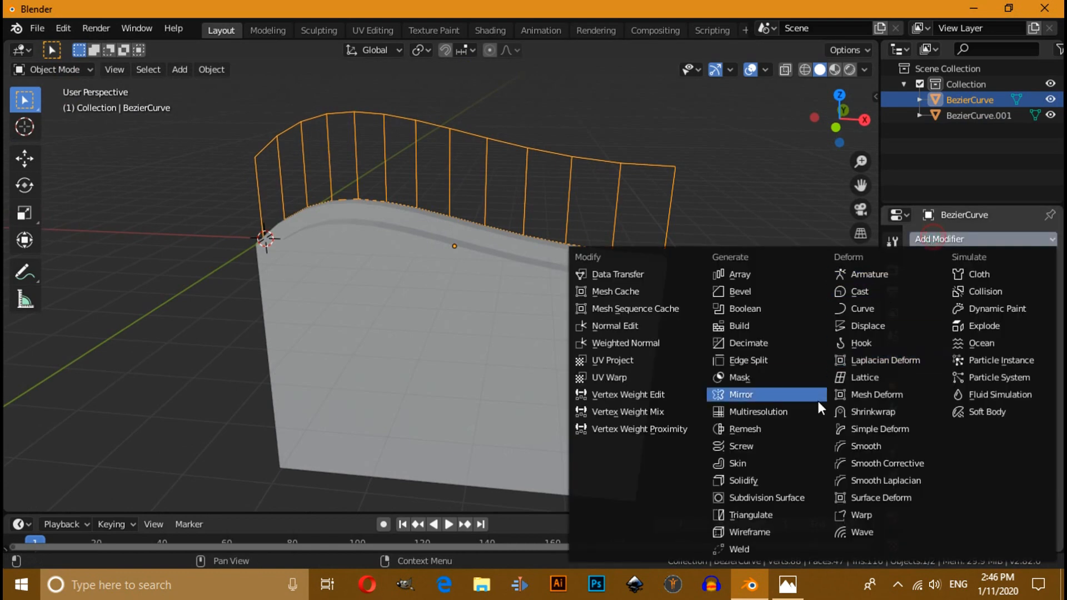
{"action": "mouse_move", "coordinate": [746, 464]}
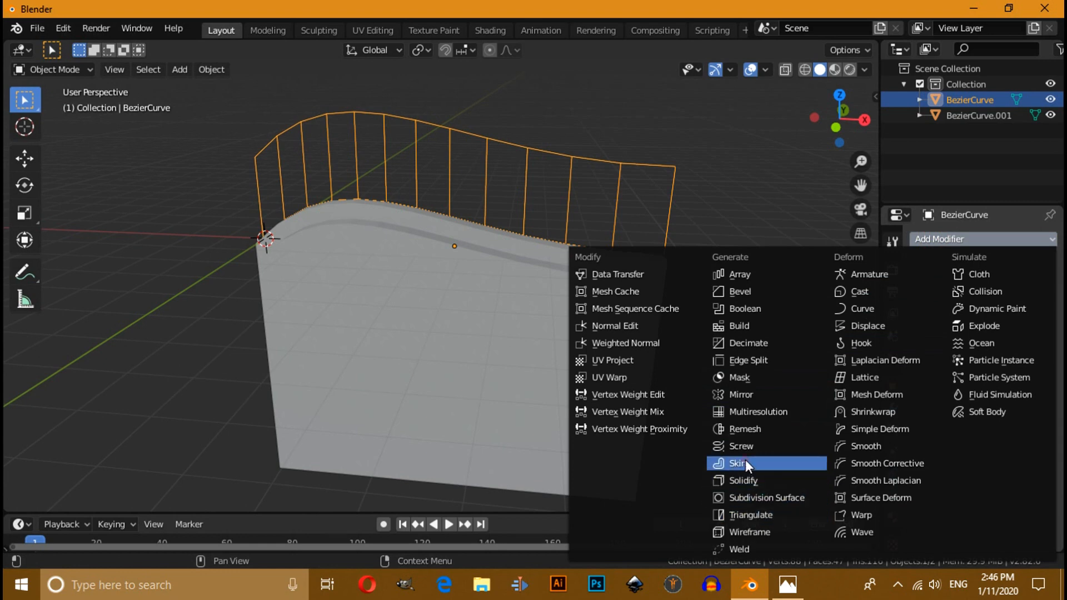
{"action": "left_click", "coordinate": [740, 464]}
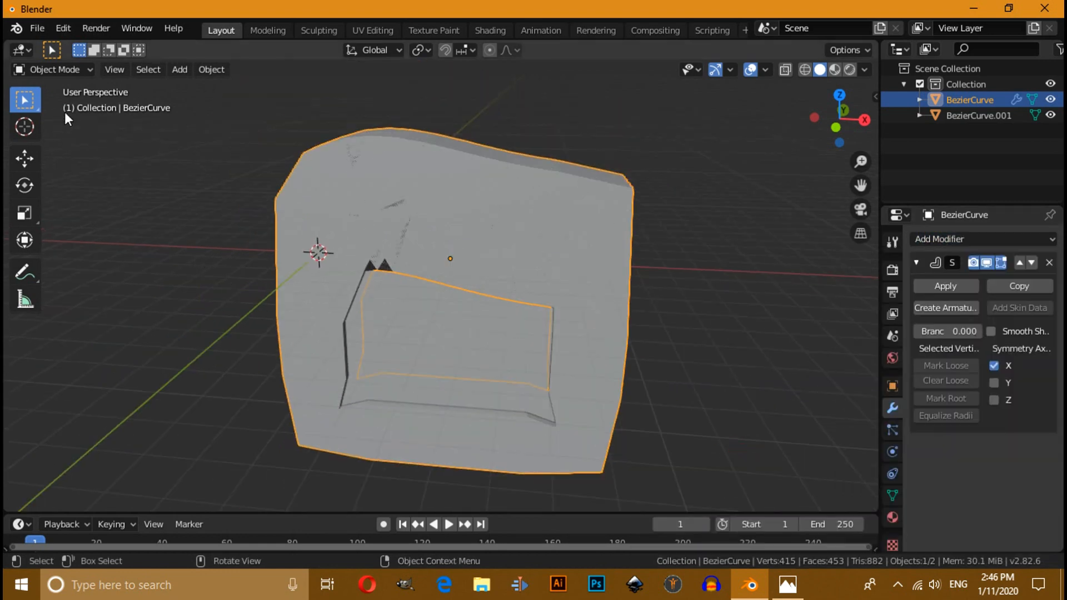
{"action": "key", "text": "Tab"}
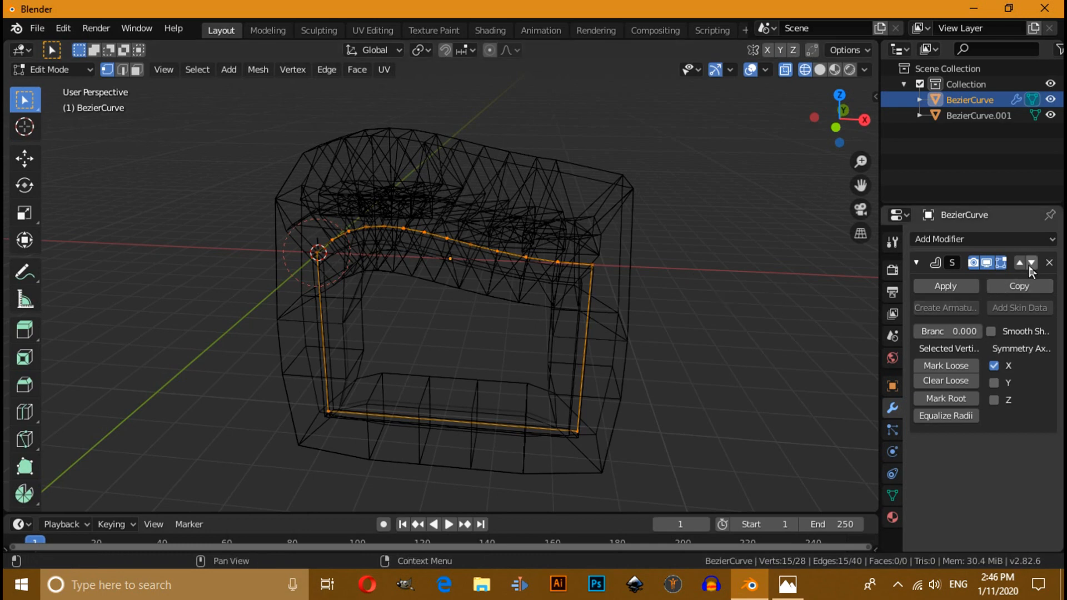
- Reveal the hidden bars and shrink the frame's skin radius to thin tubes
{"action": "left_click", "coordinate": [1050, 262]}
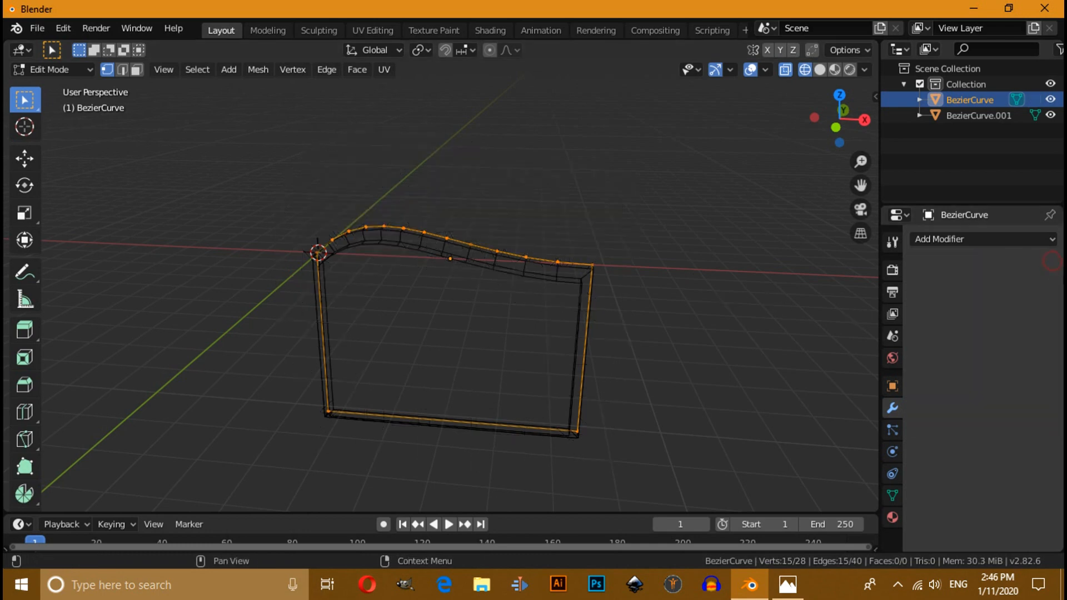
{"action": "mouse_move", "coordinate": [661, 300]}
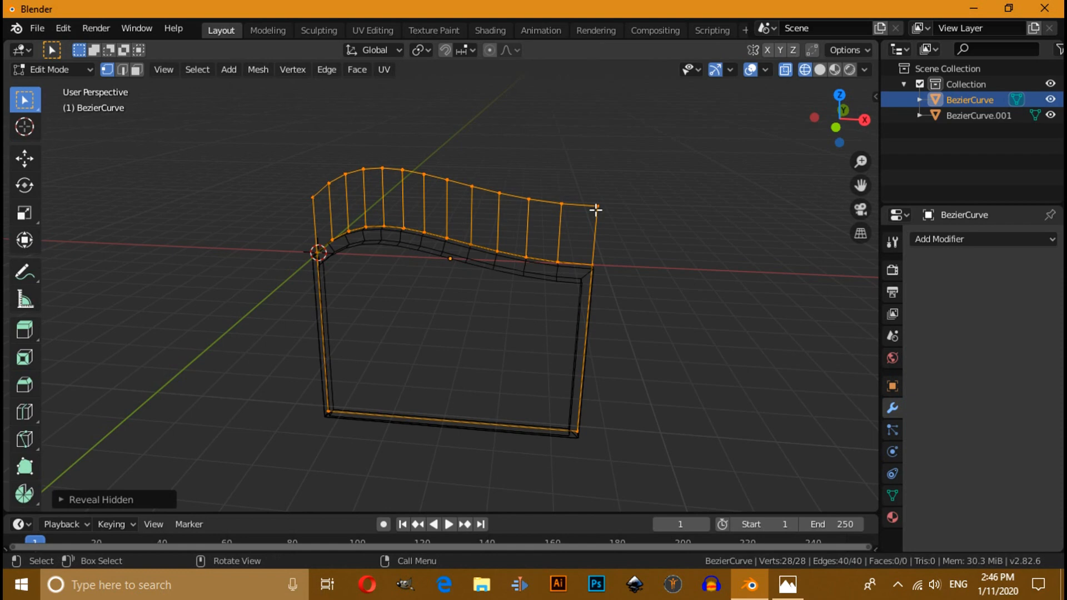
{"action": "left_click", "coordinate": [960, 239]}
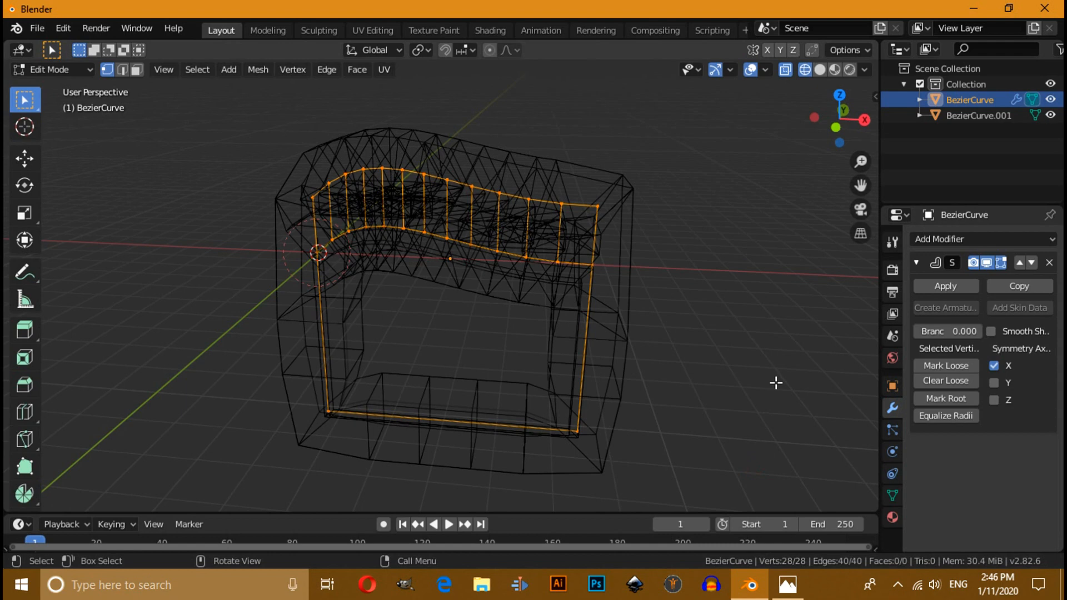
{"action": "key", "text": "s"}
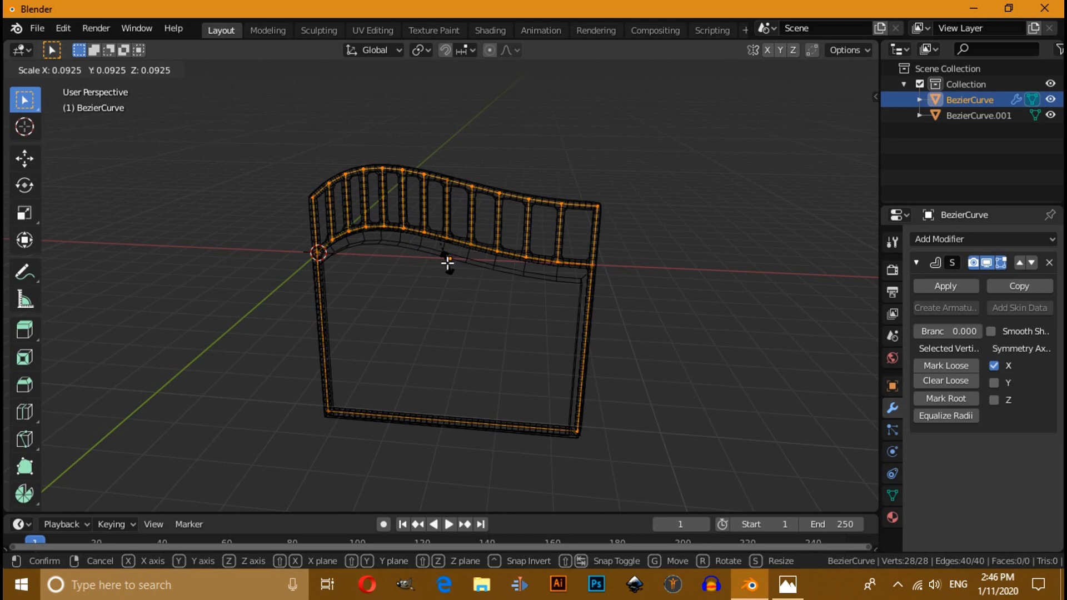
{"action": "left_click", "coordinate": [48, 69]}
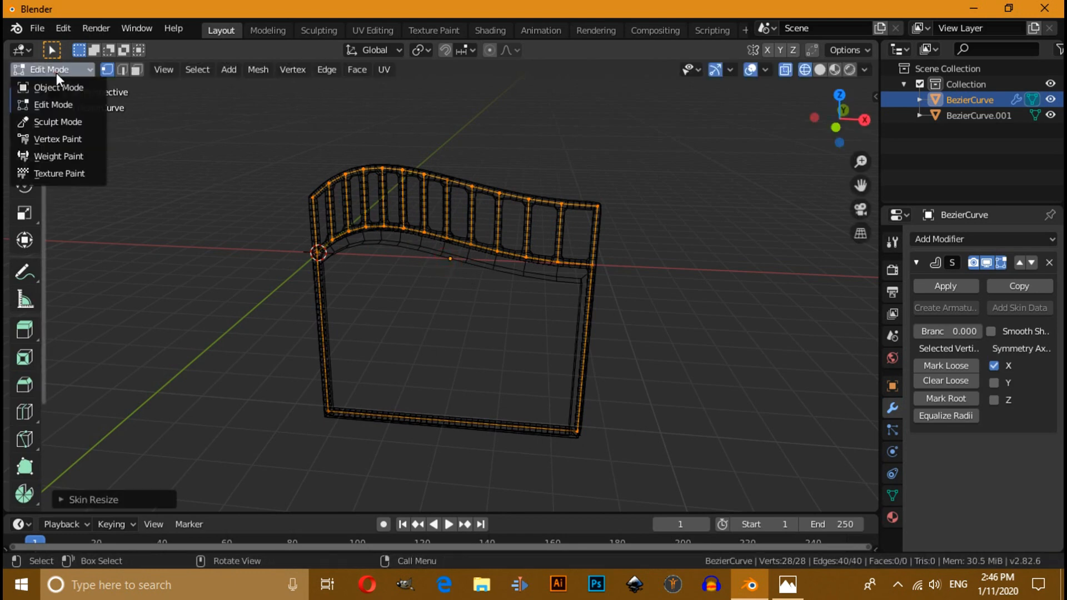
{"action": "left_click", "coordinate": [58, 87]}
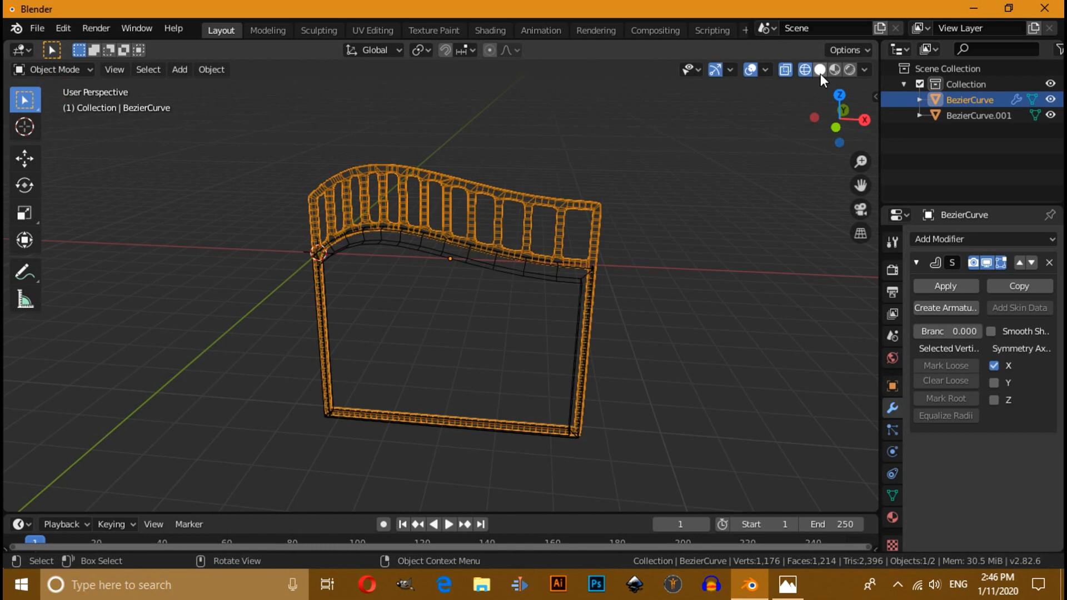
- View the gate from the front and subdivide the bar frame into smooth tubes
{"action": "left_click", "coordinate": [819, 69]}
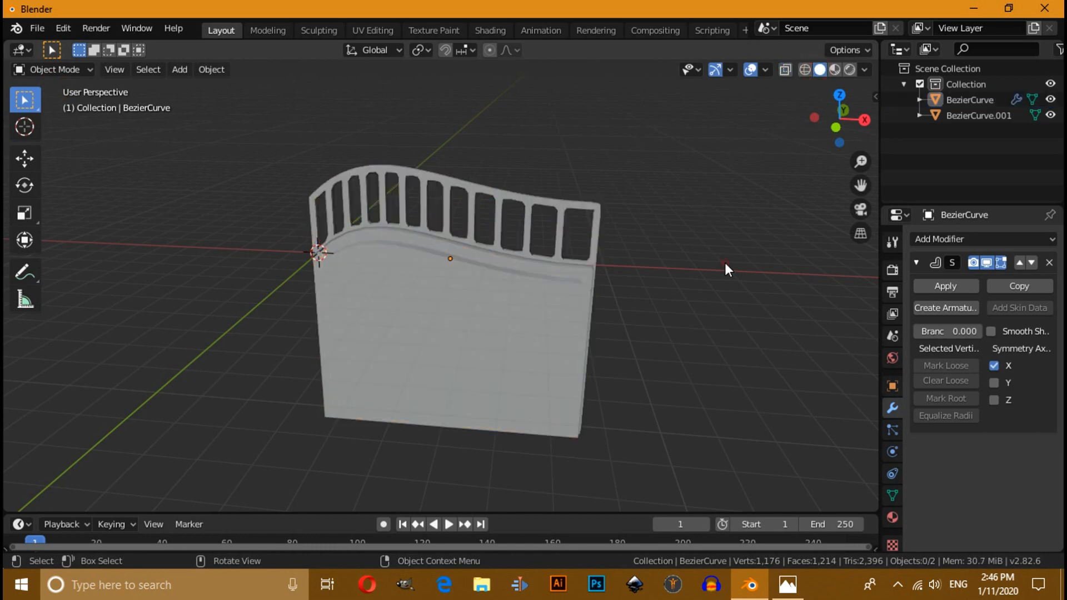
{"action": "key", "text": "KP_1"}
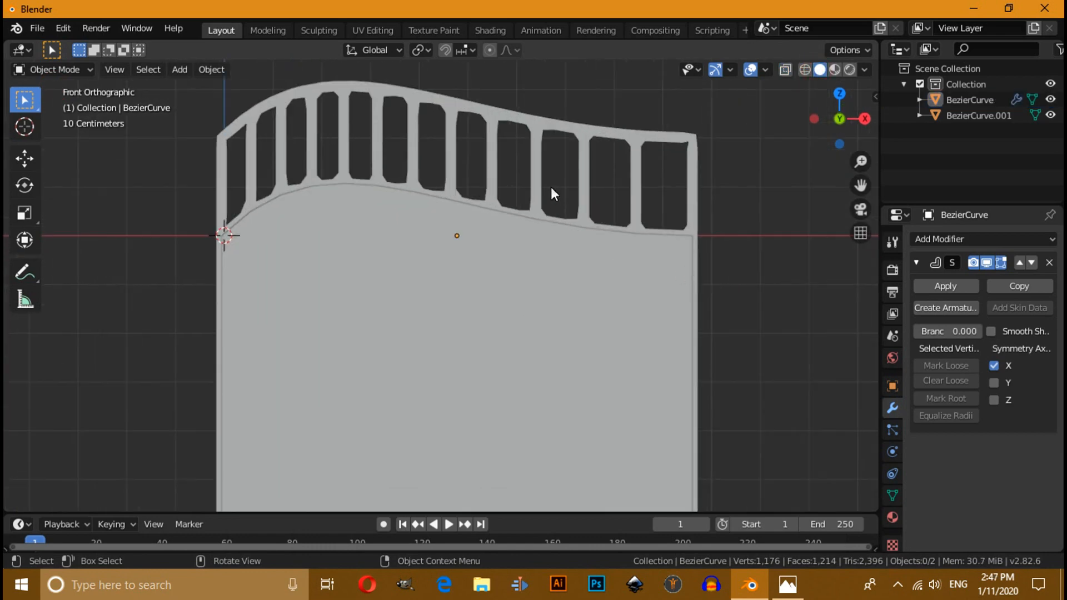
{"action": "left_click", "coordinate": [980, 239]}
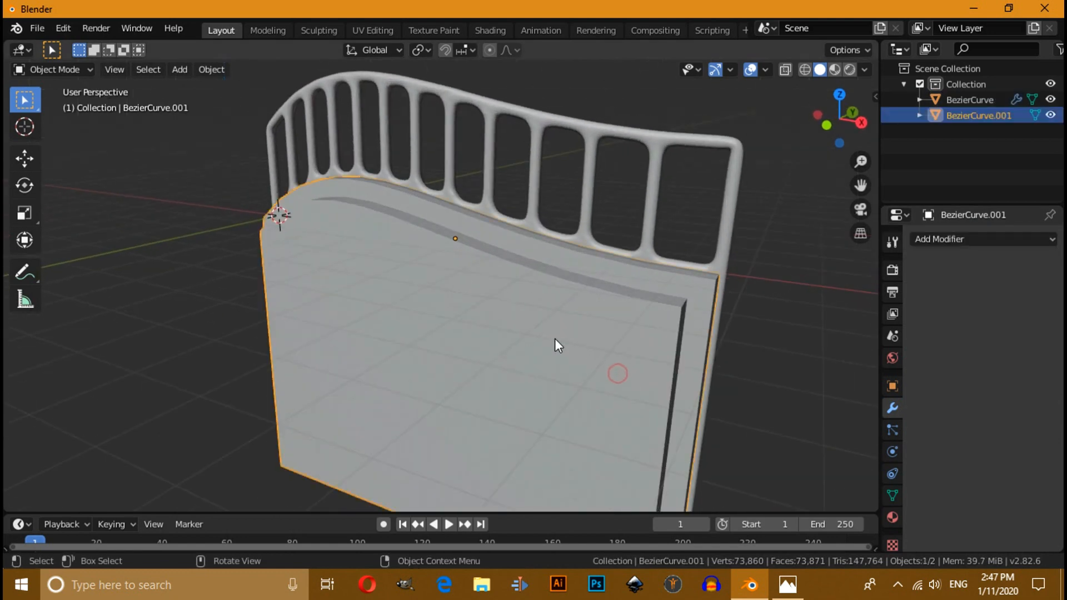
- Add a Bevel modifier to the panel, toggle Width/Offset and adjust its Limit Method
{"action": "key", "text": "g"}
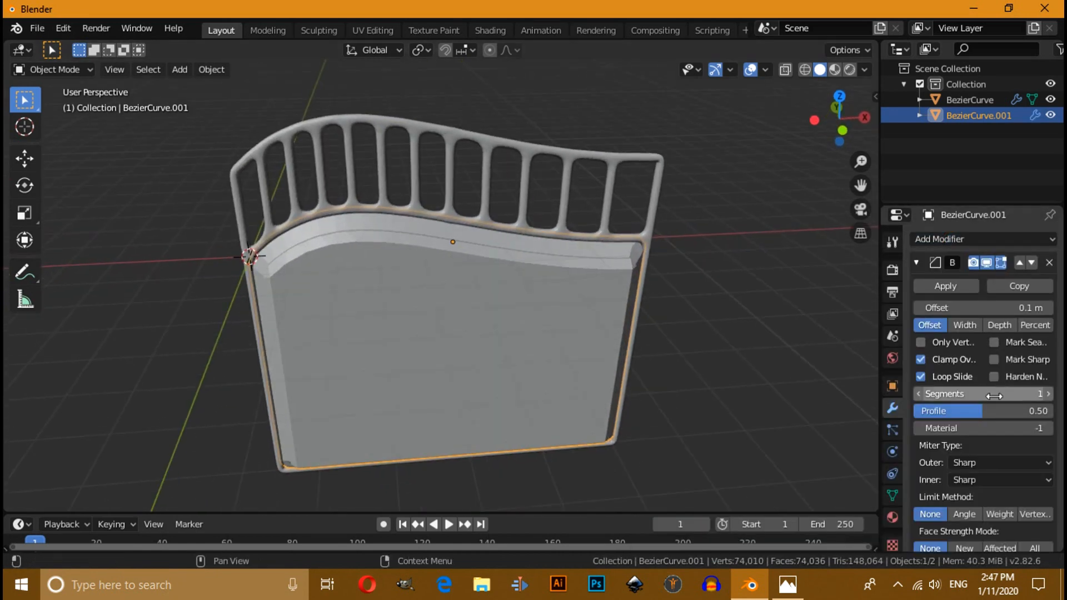
{"action": "left_click", "coordinate": [963, 324]}
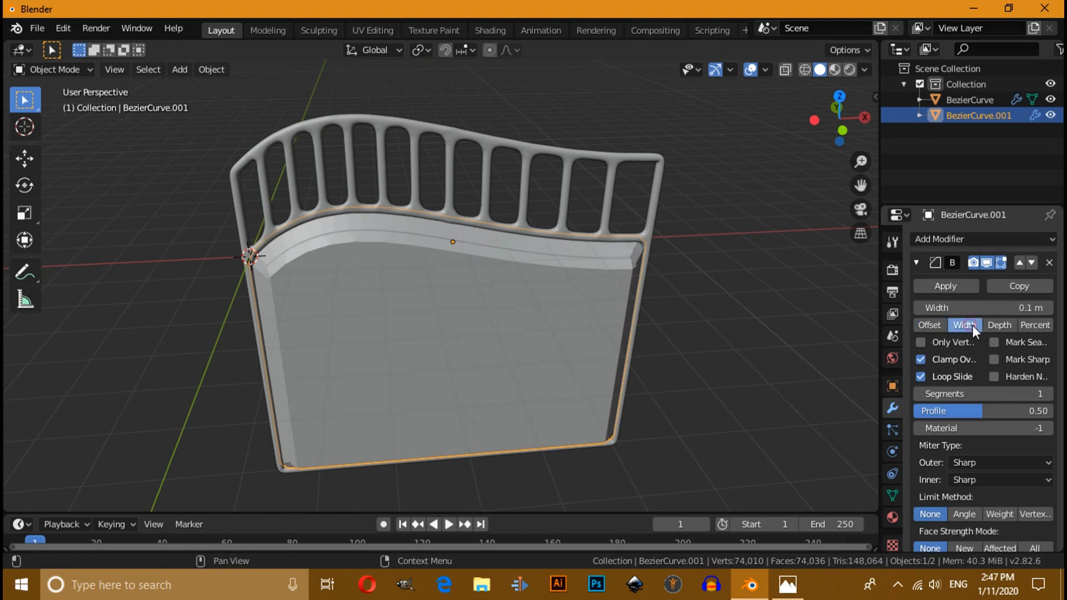
{"action": "left_click", "coordinate": [930, 325]}
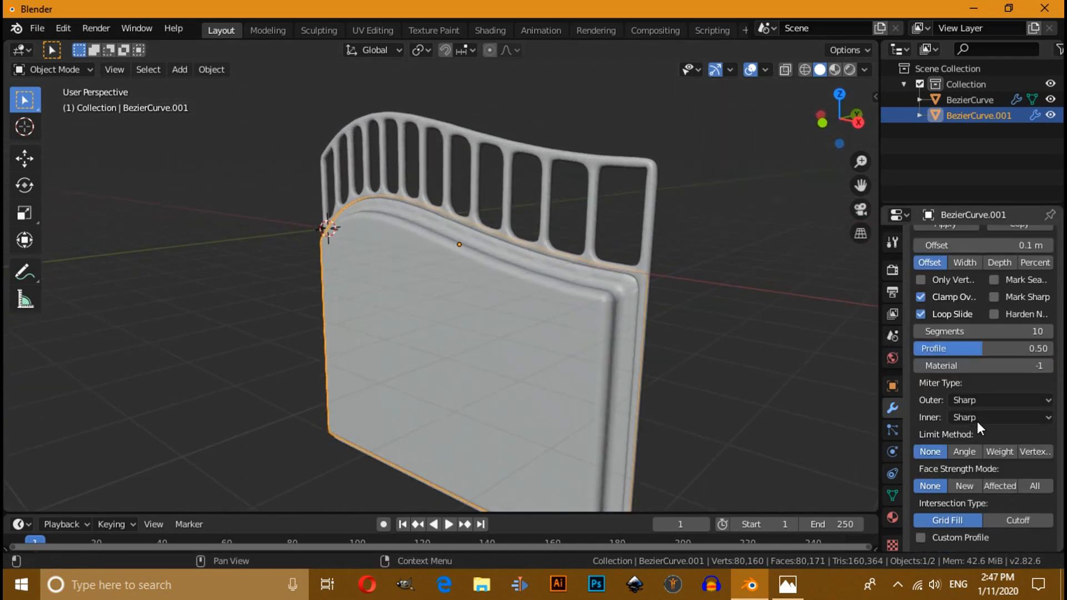
{"action": "left_click", "coordinate": [964, 452]}
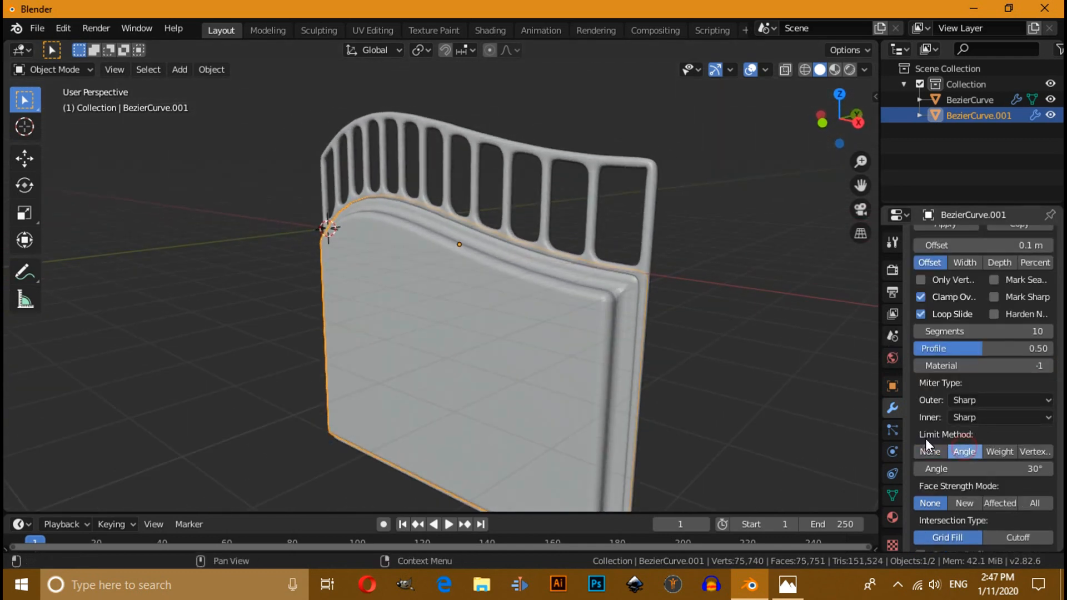
{"action": "left_click", "coordinate": [999, 451]}
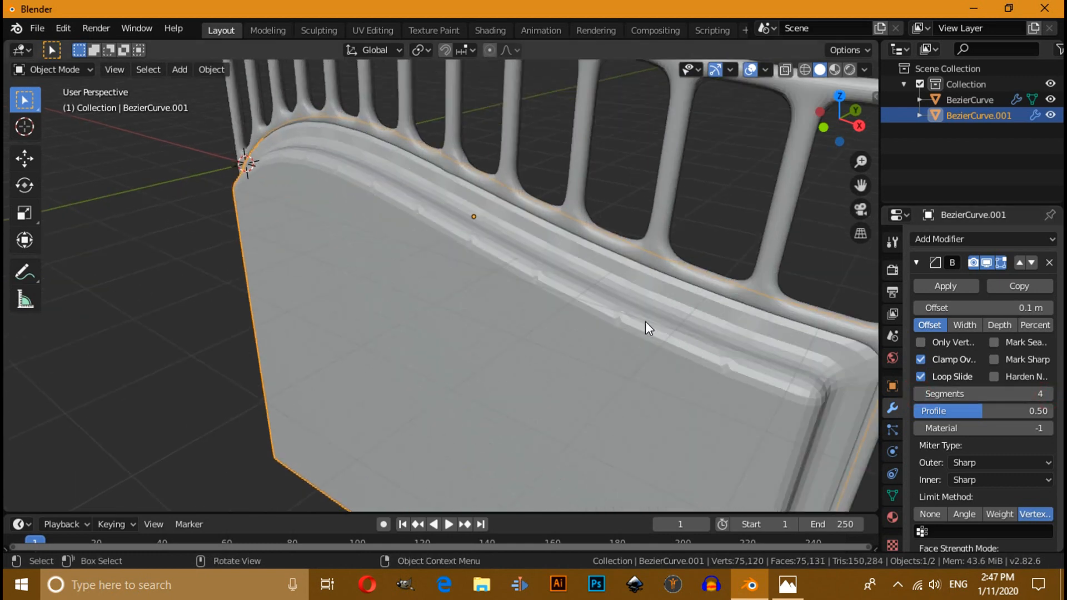
- From front view, enable Auto Smooth under the panel's Normals in Object Data properties
{"action": "key", "text": "1"}
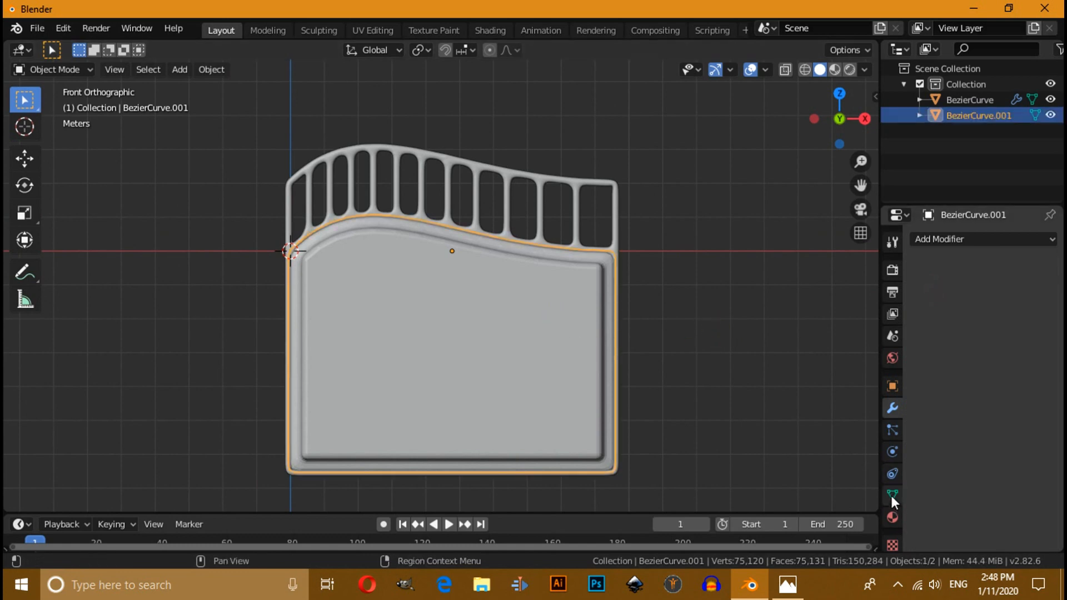
{"action": "left_click", "coordinate": [892, 496]}
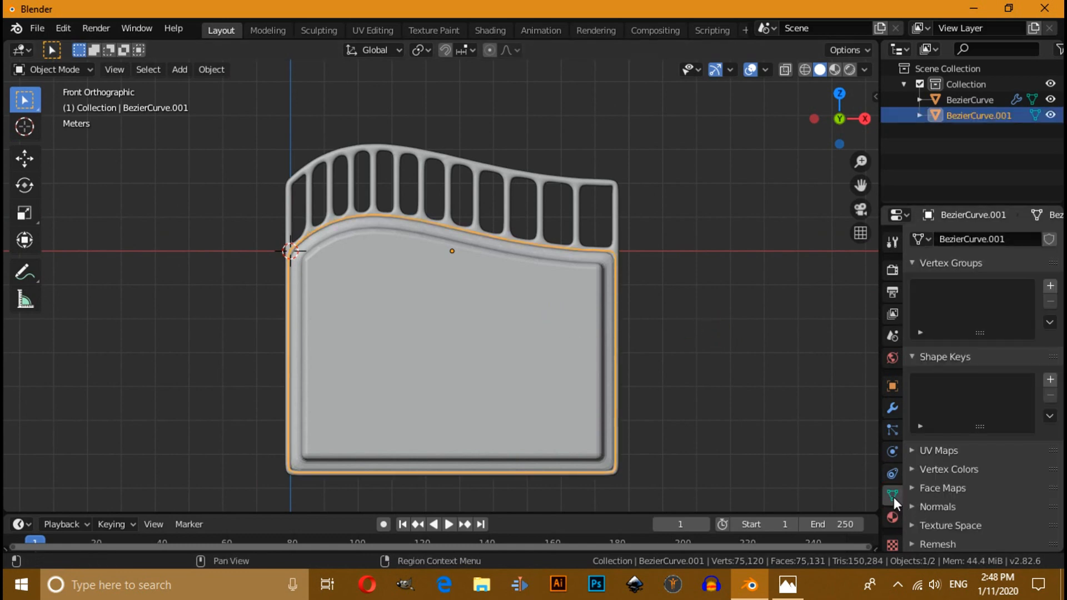
{"action": "left_click", "coordinate": [938, 507]}
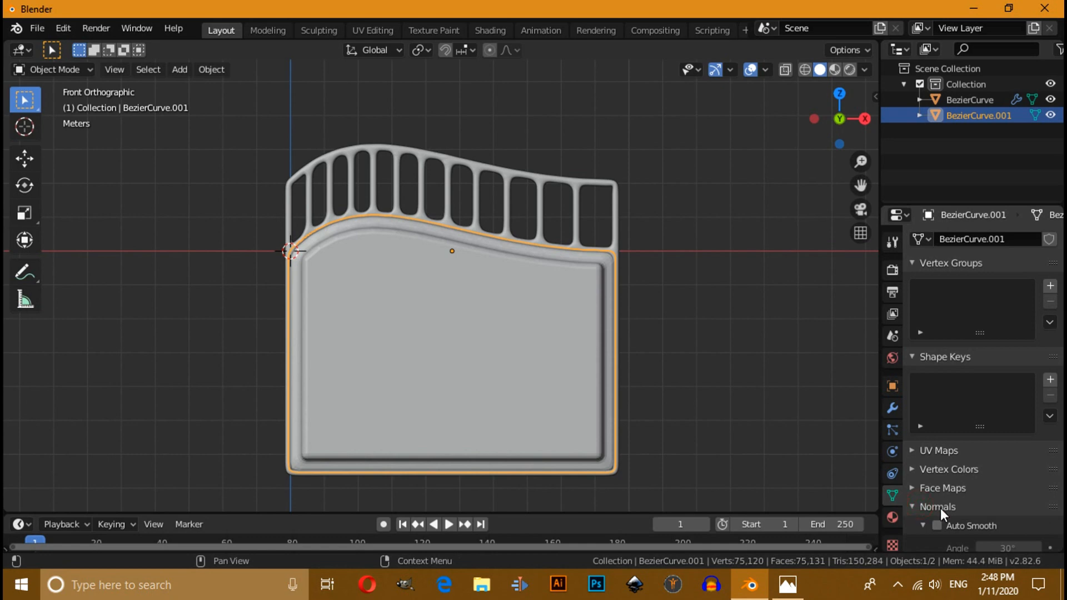
{"action": "left_click", "coordinate": [938, 526]}
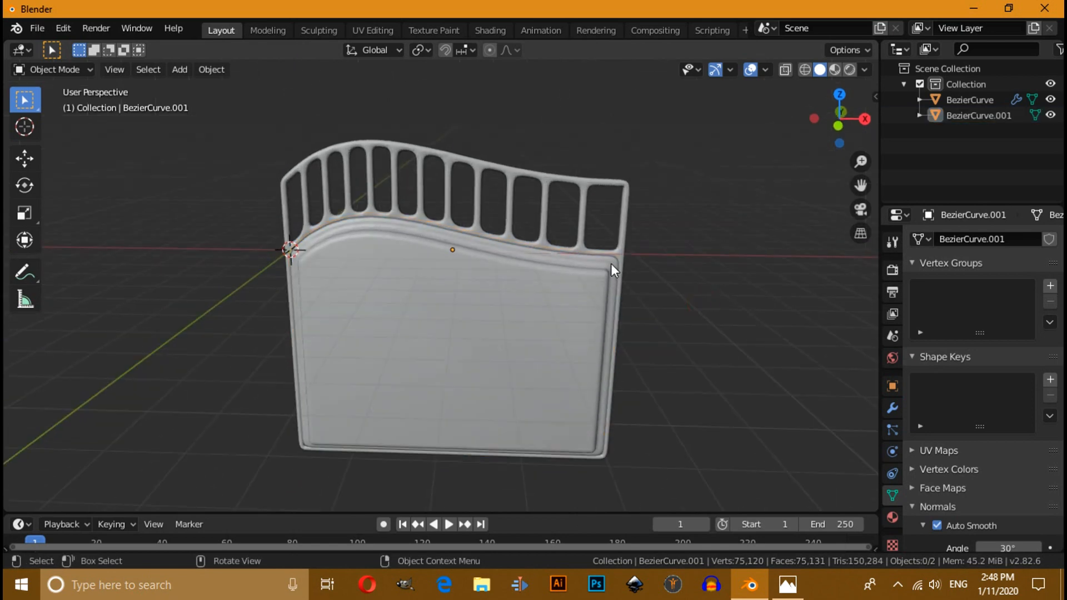
- Duplicate the frame and panel to the left and mirror the copy with scale X -1
{"action": "key", "text": "KP_1"}
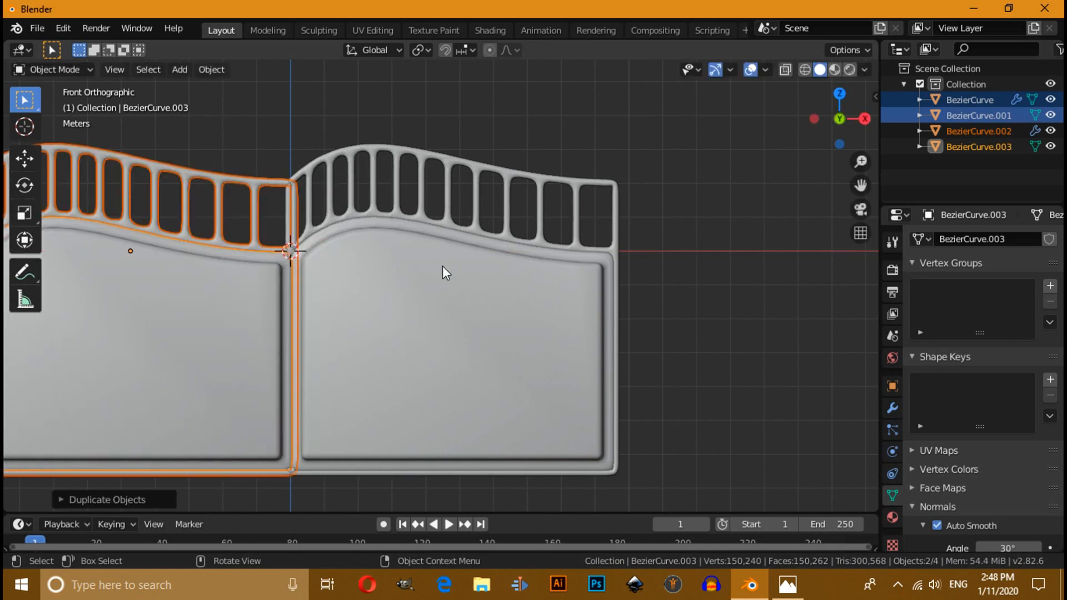
{"action": "key", "text": "s"}
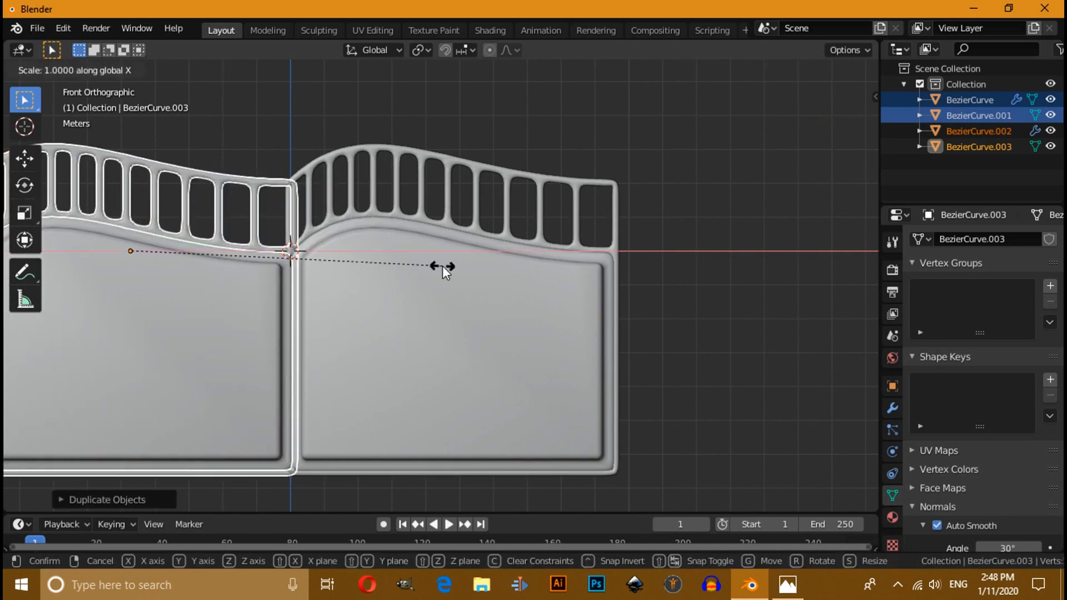